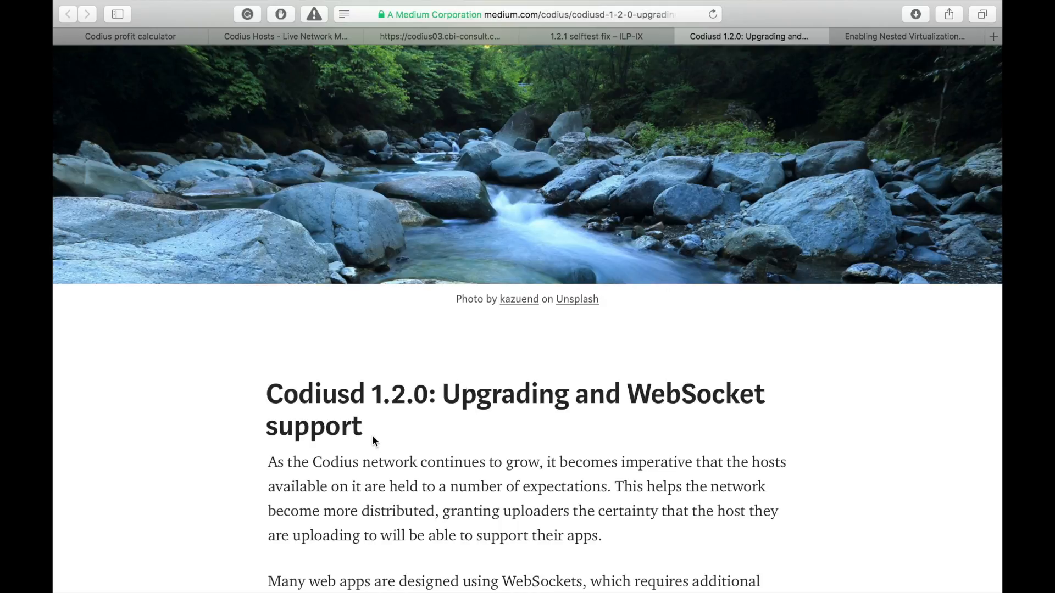
Review the CodiusHosts.com network dashboard and scroll down through the host list.
scroll(down, 3)
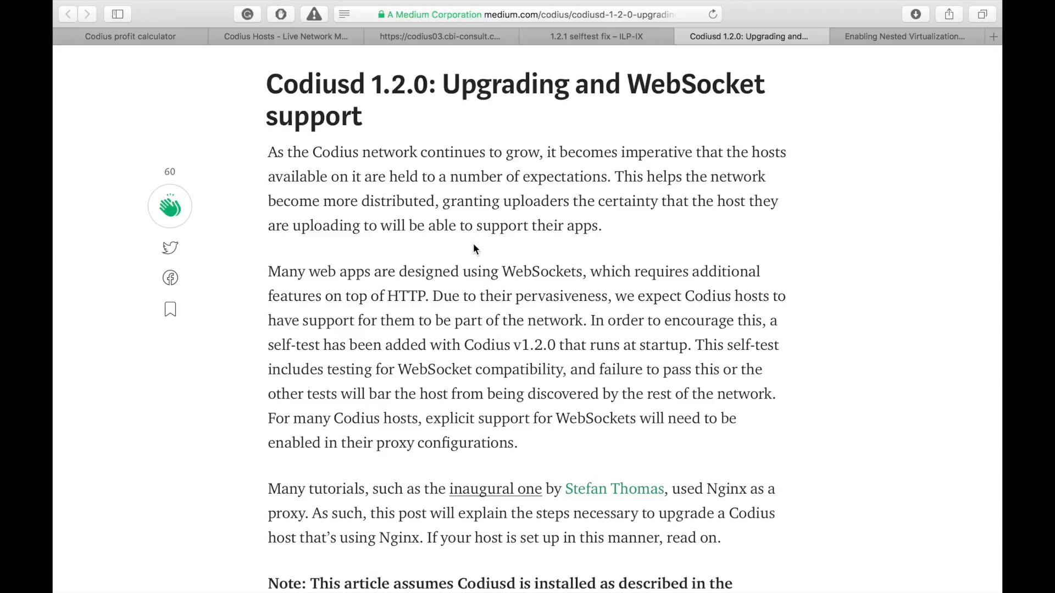
mouse_move(374, 132)
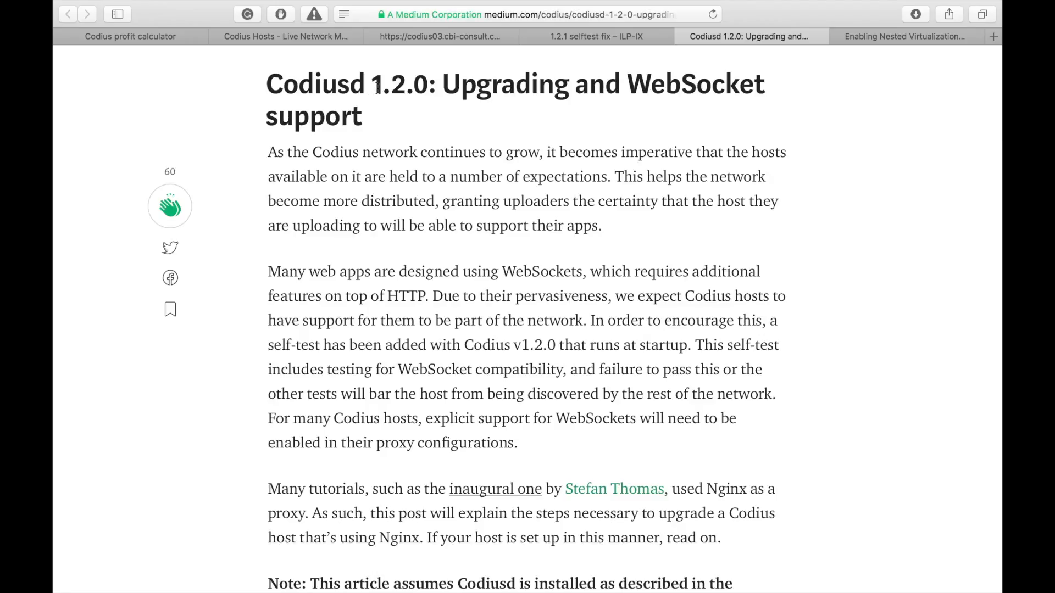
mouse_move(366, 130)
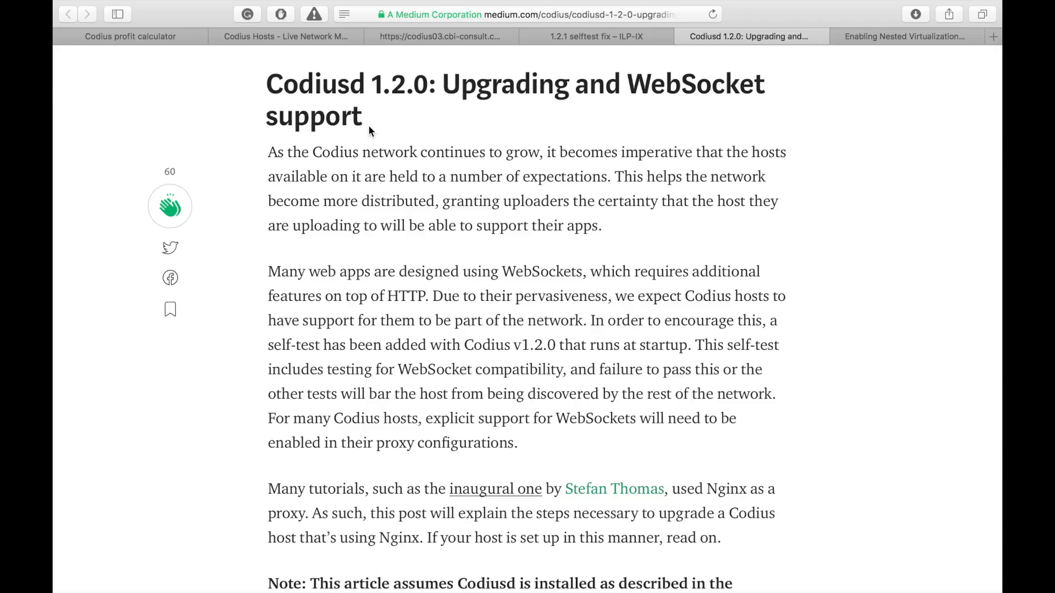
click(286, 36)
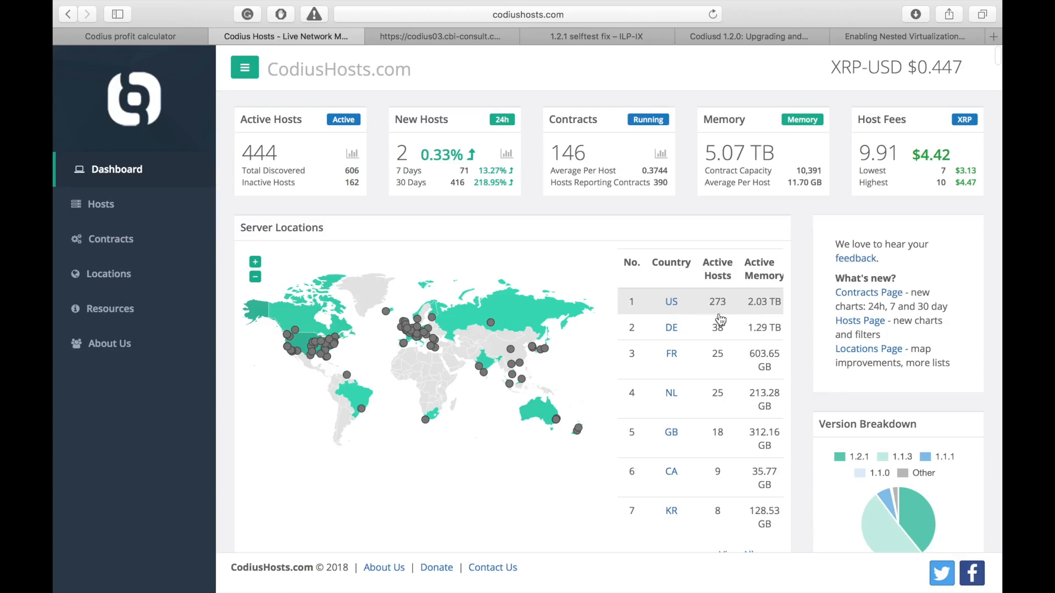
scroll(down, 3)
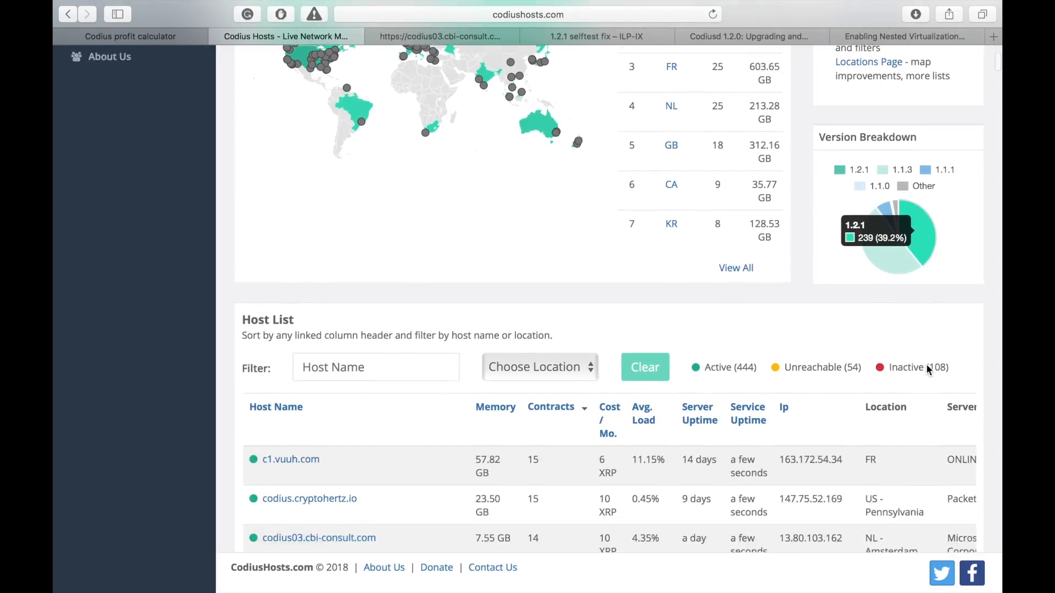
scroll(down, 3)
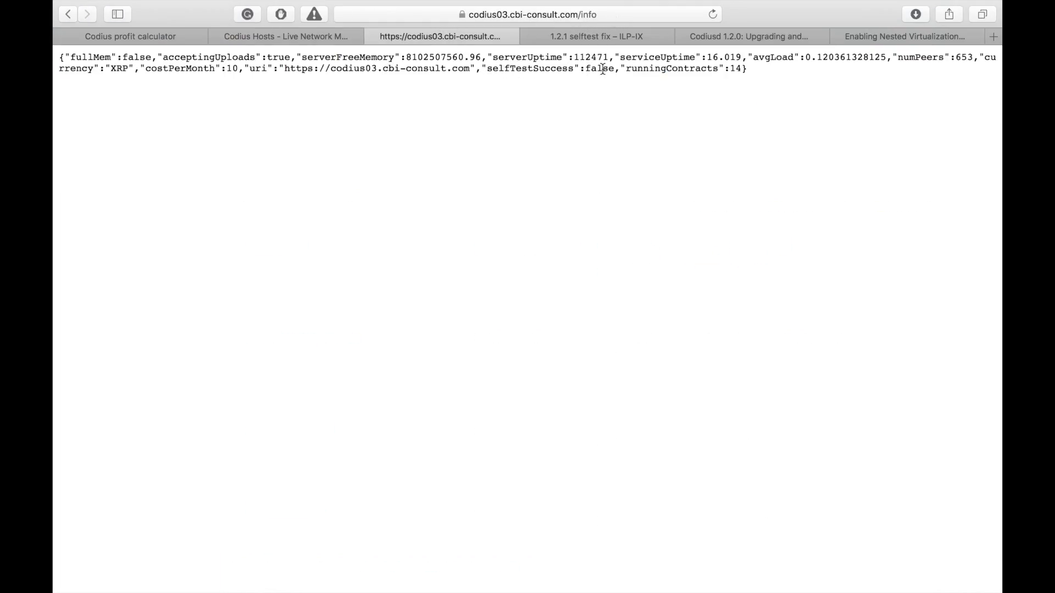
View codius.denarioresearch.xyz's info page showing selfTestSuccess true and zero contracts.
click(904, 36)
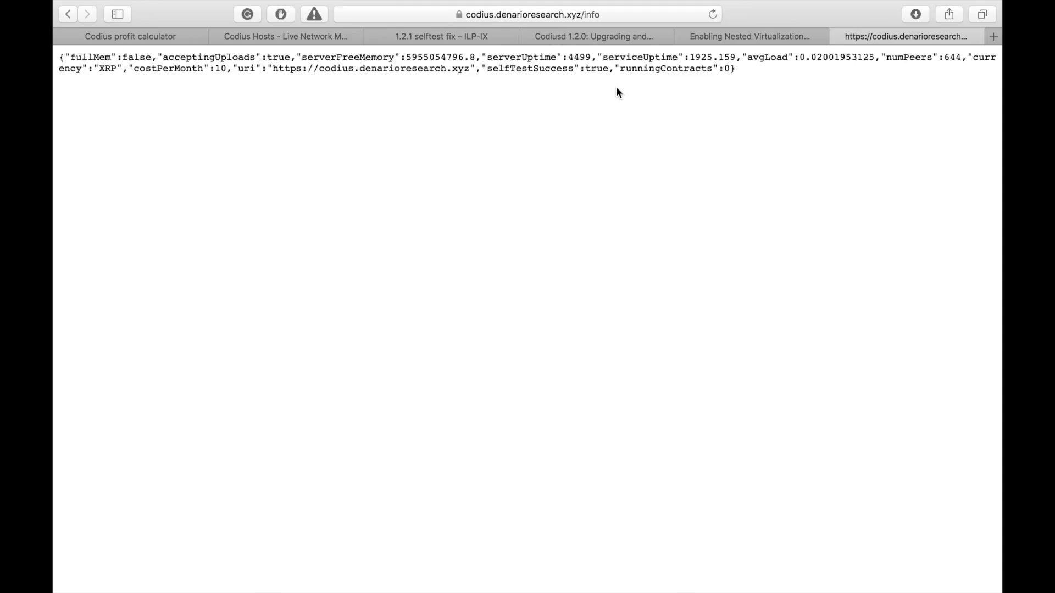
mouse_move(604, 93)
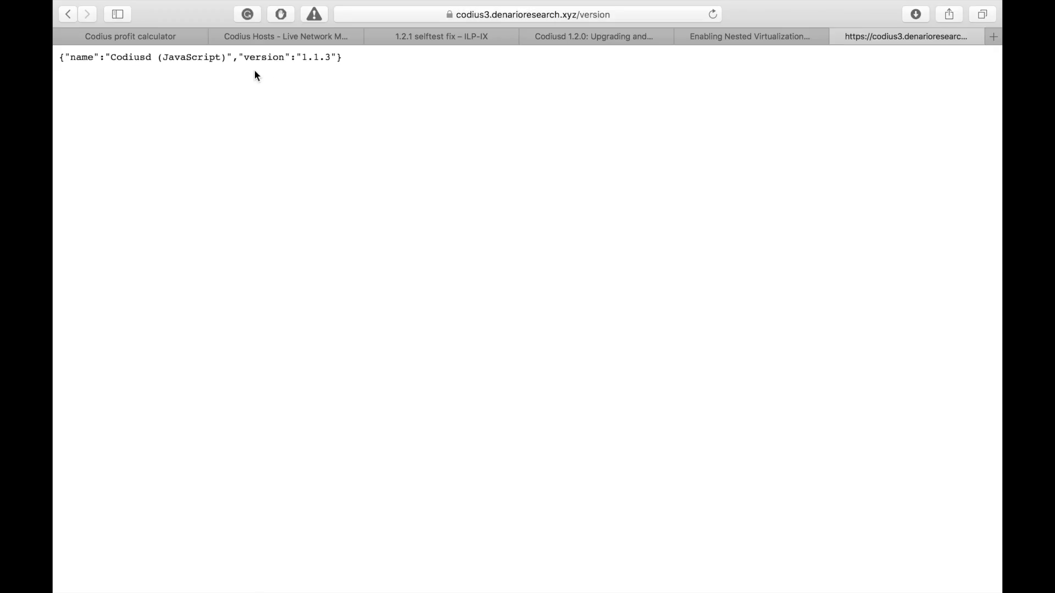
mouse_move(329, 69)
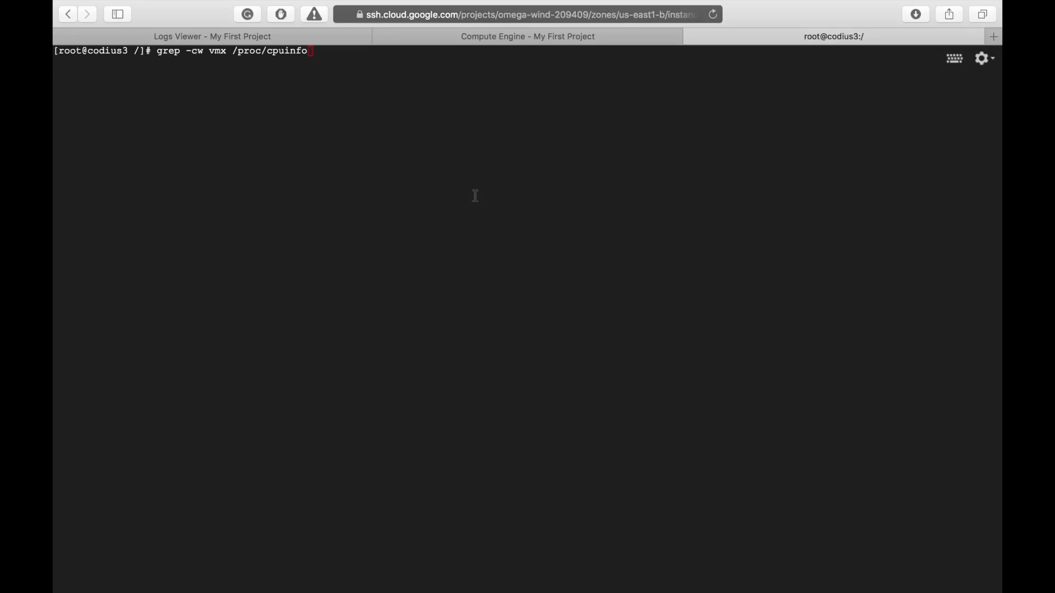
mouse_move(318, 93)
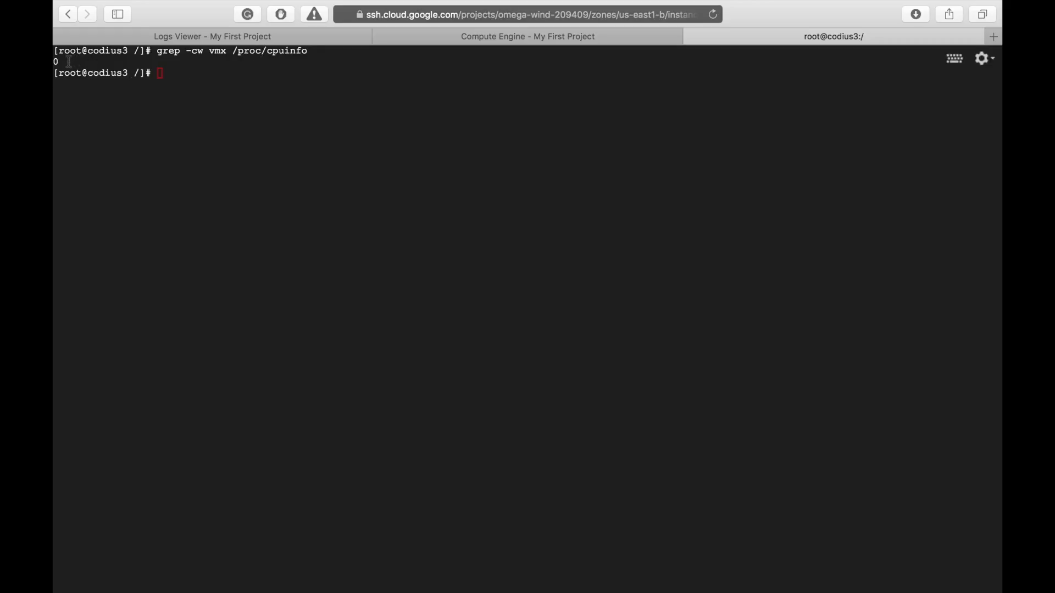
mouse_move(199, 97)
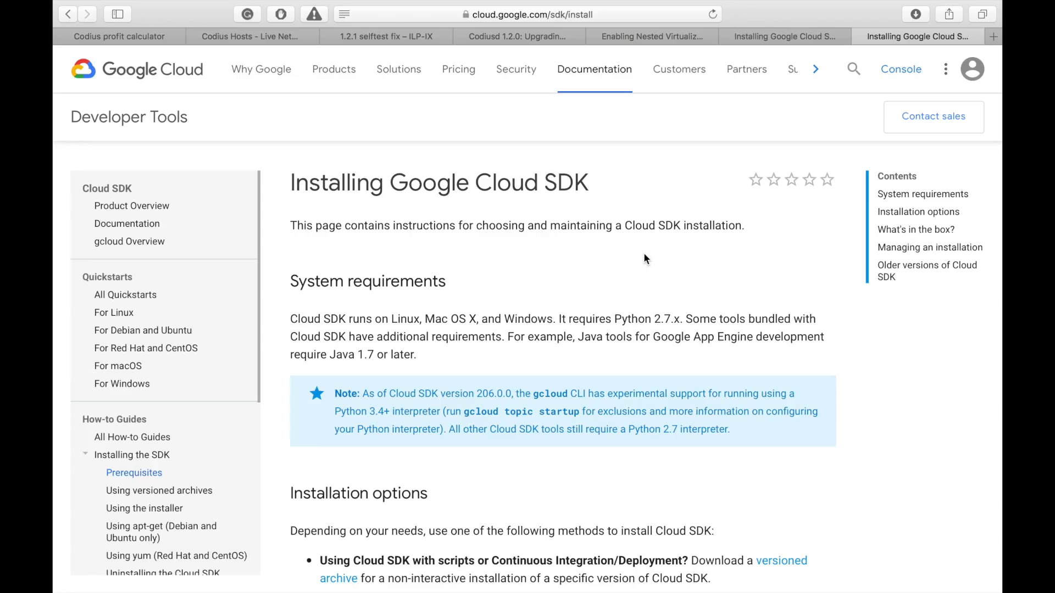
mouse_move(605, 206)
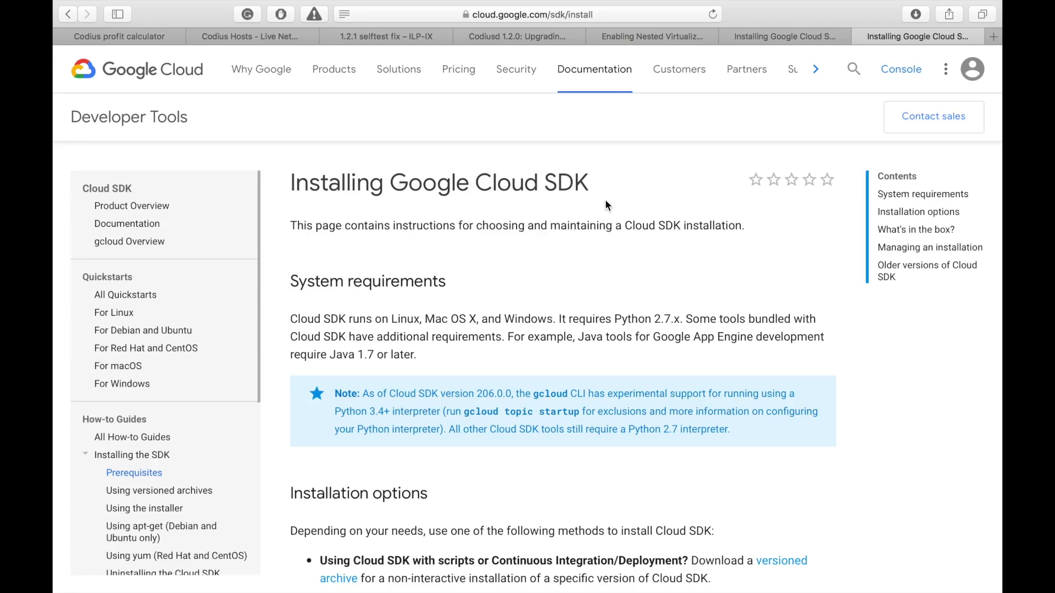
Read through the Installing Google Cloud SDK page to the end.
scroll(down, 3)
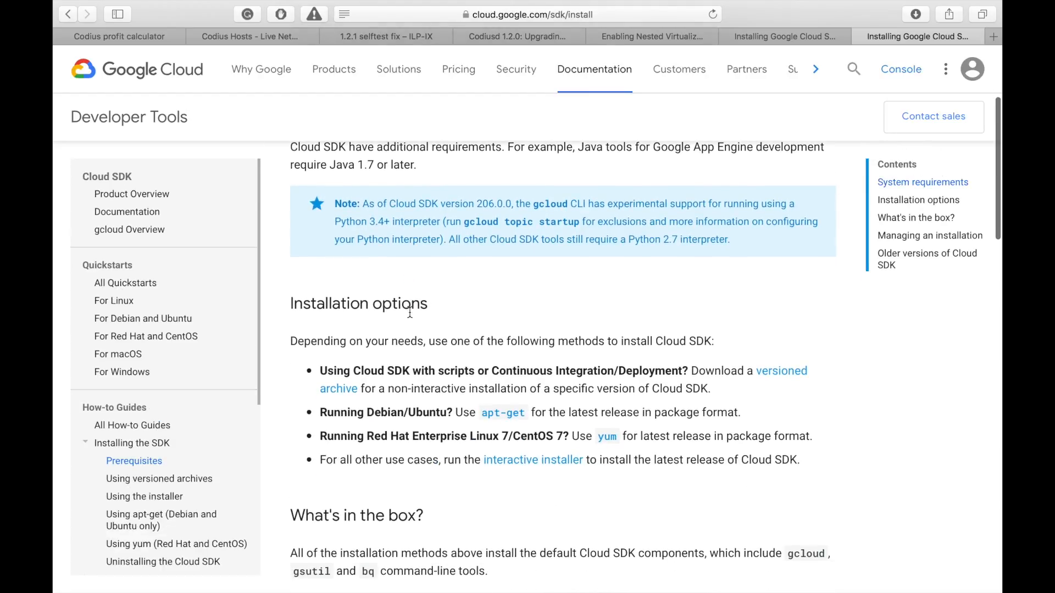
scroll(down, 3)
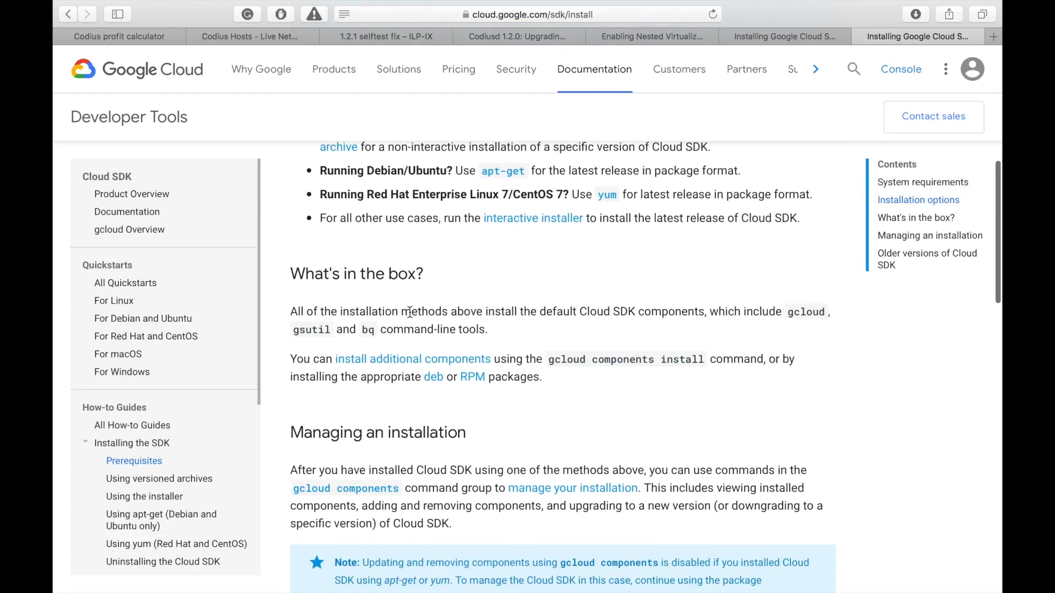
scroll(down, 3)
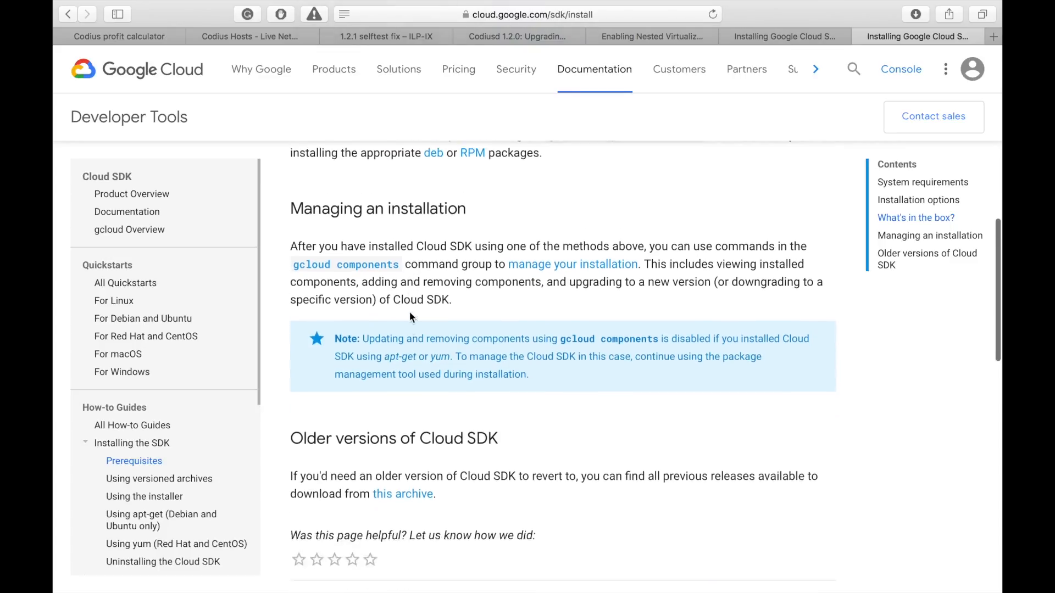
scroll(down, 3)
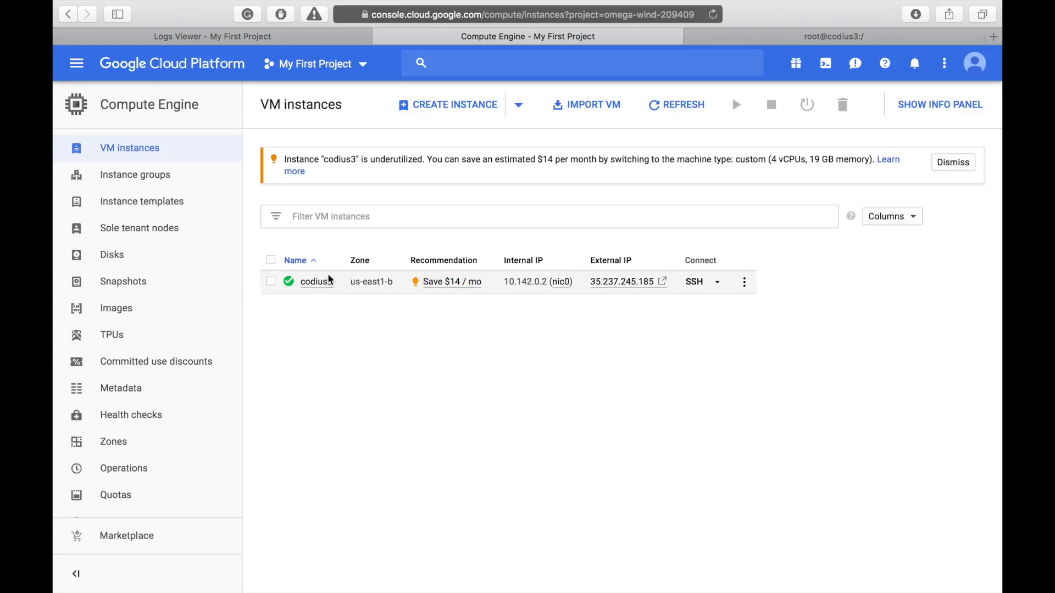
Stop the codius3 VM instance and return to the Enabling Nested Virtualization guide.
click(272, 282)
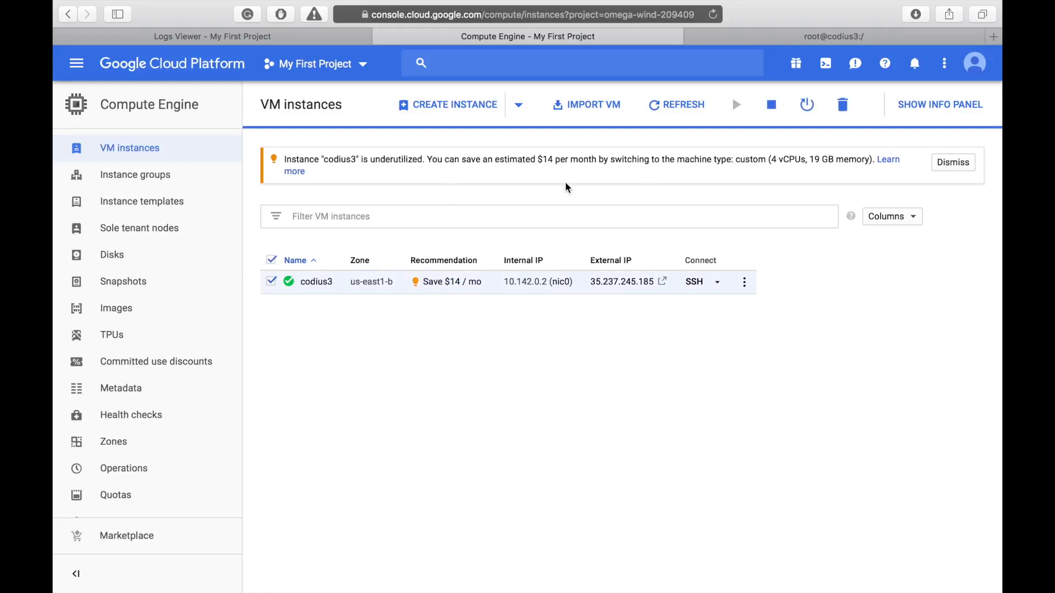
click(771, 105)
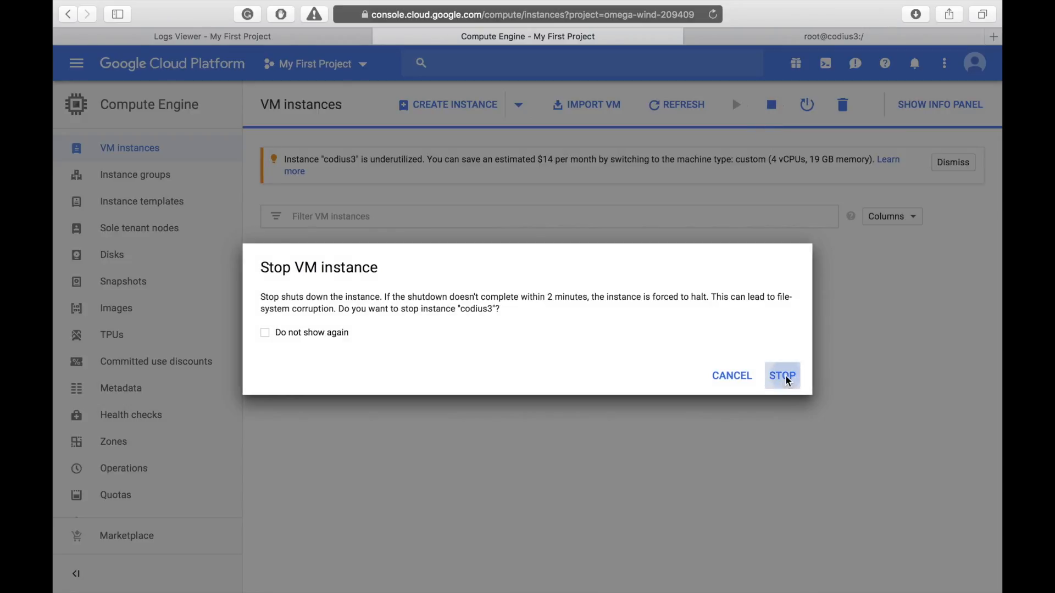
click(781, 376)
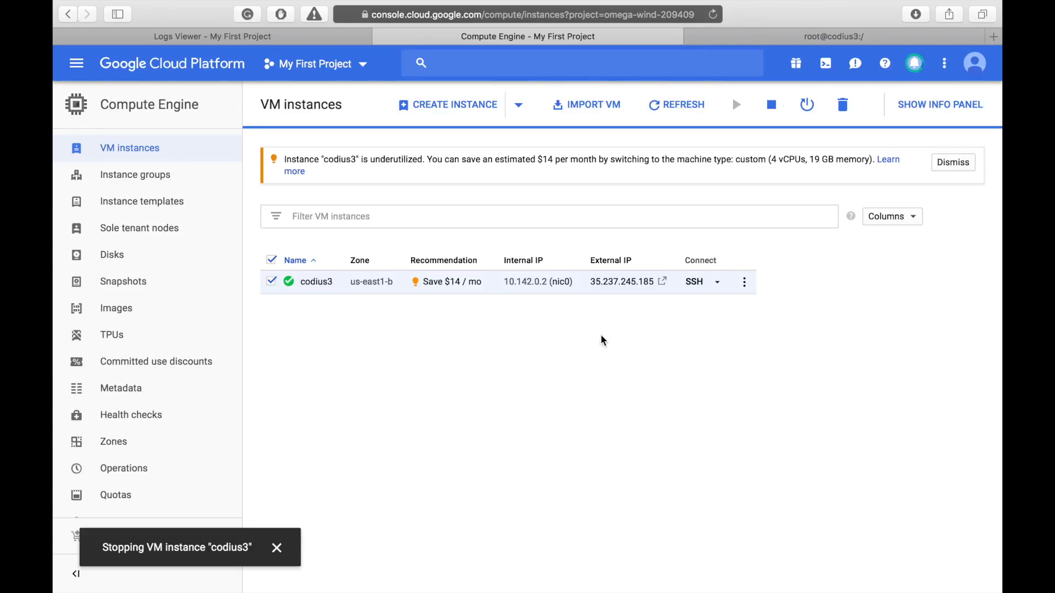
click(649, 36)
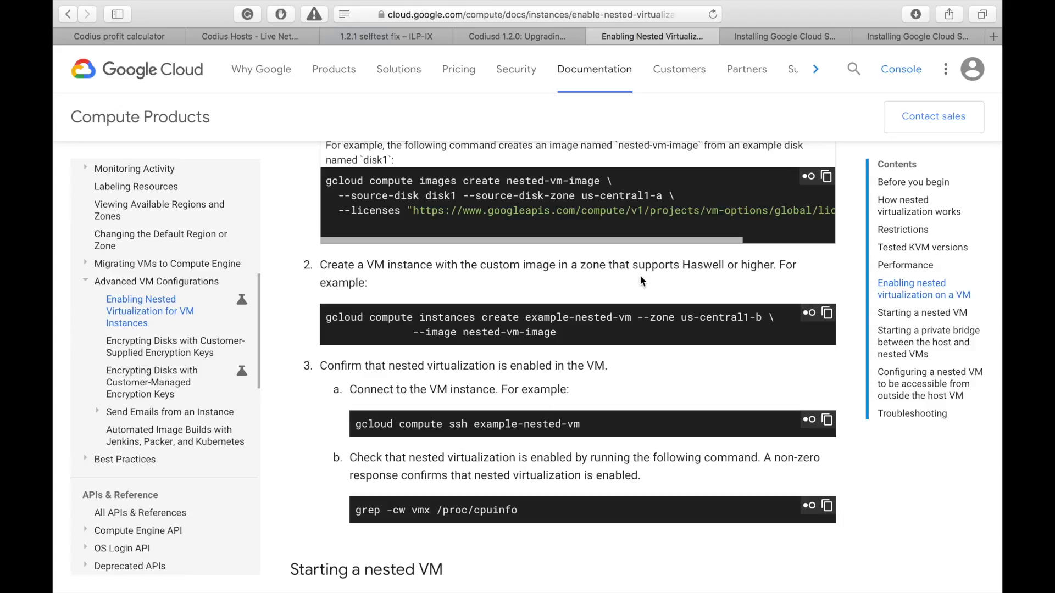
mouse_move(449, 232)
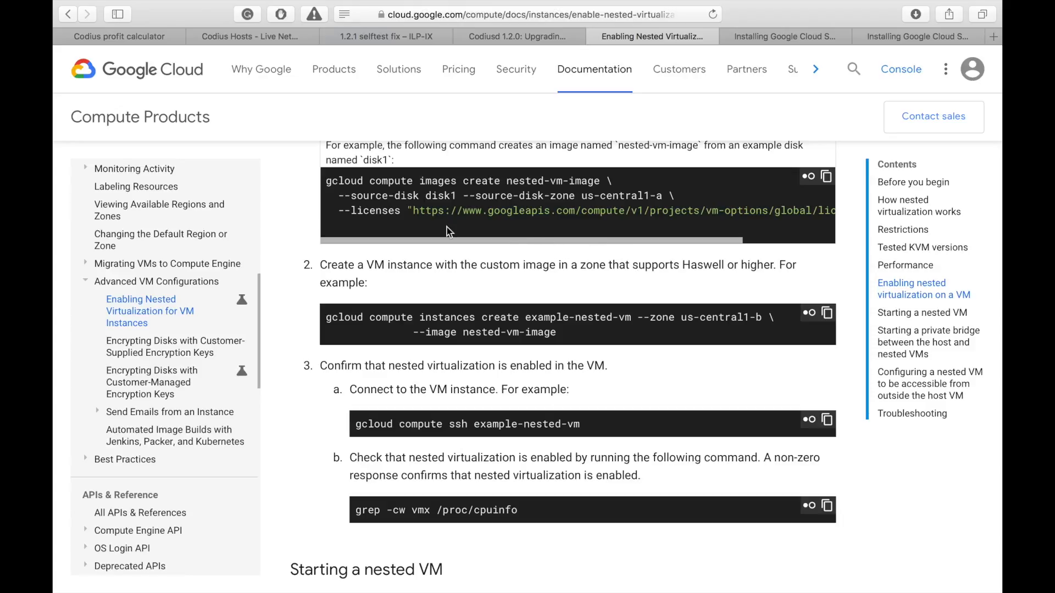
mouse_move(557, 351)
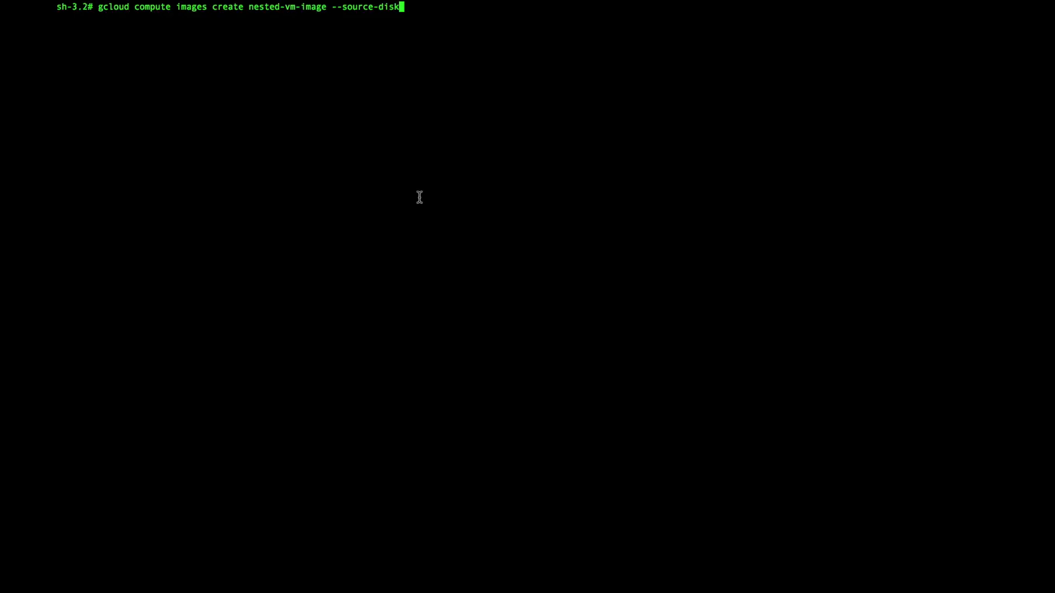
Compose gcloud compute images create nested-vm-image from disk codius3 in zone us-east1-b.
text(co)
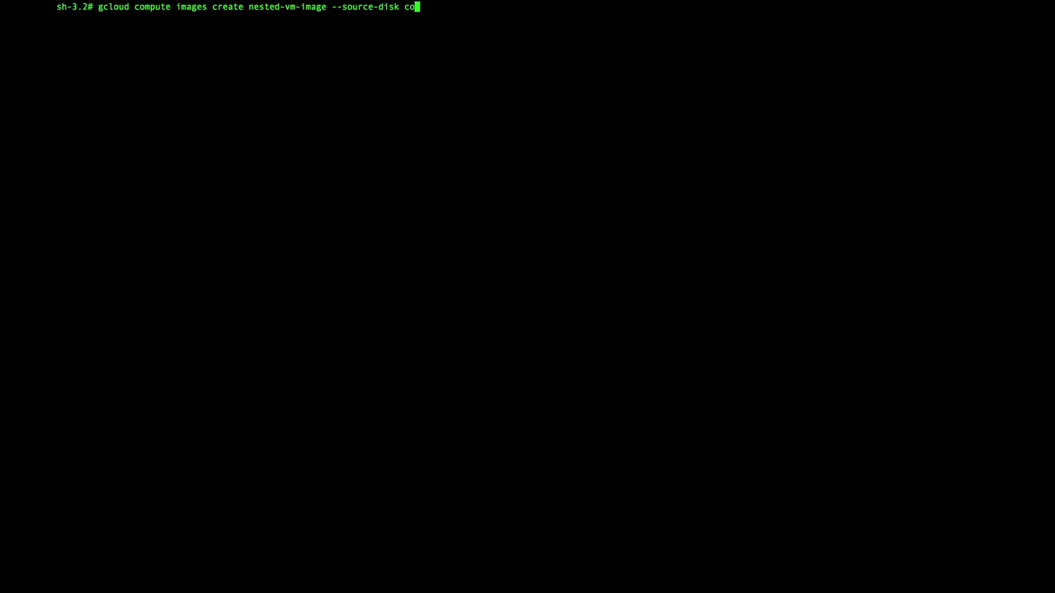
text(dius3)
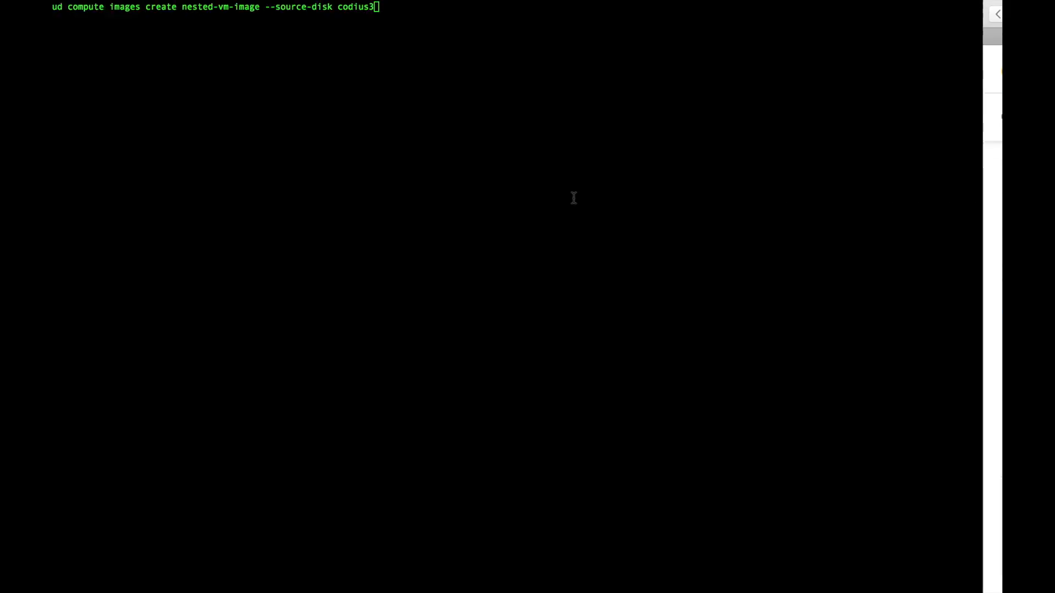
text(--source-disk-zone)
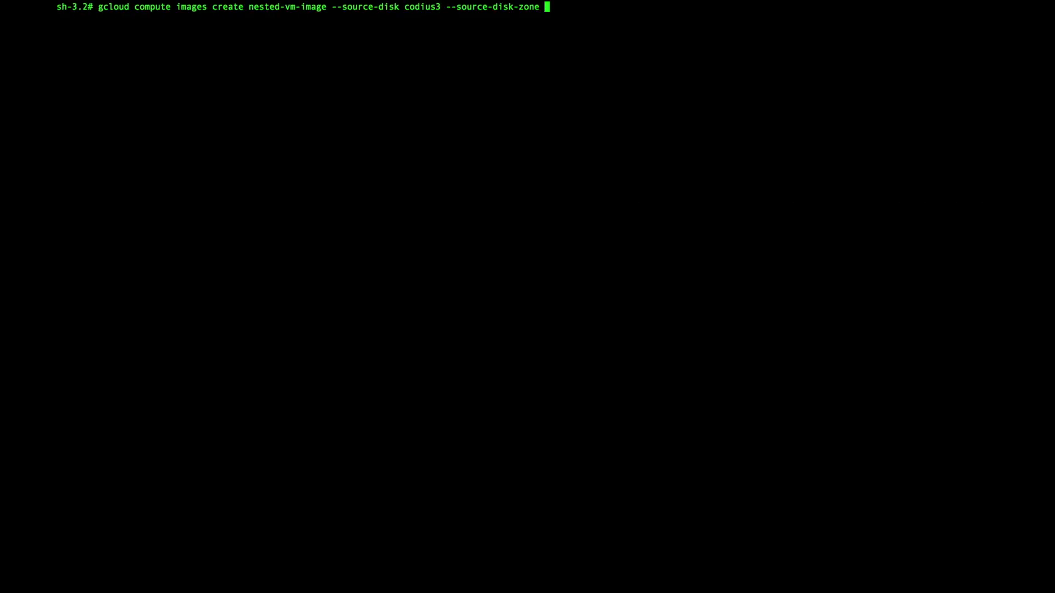
text(us-eas)
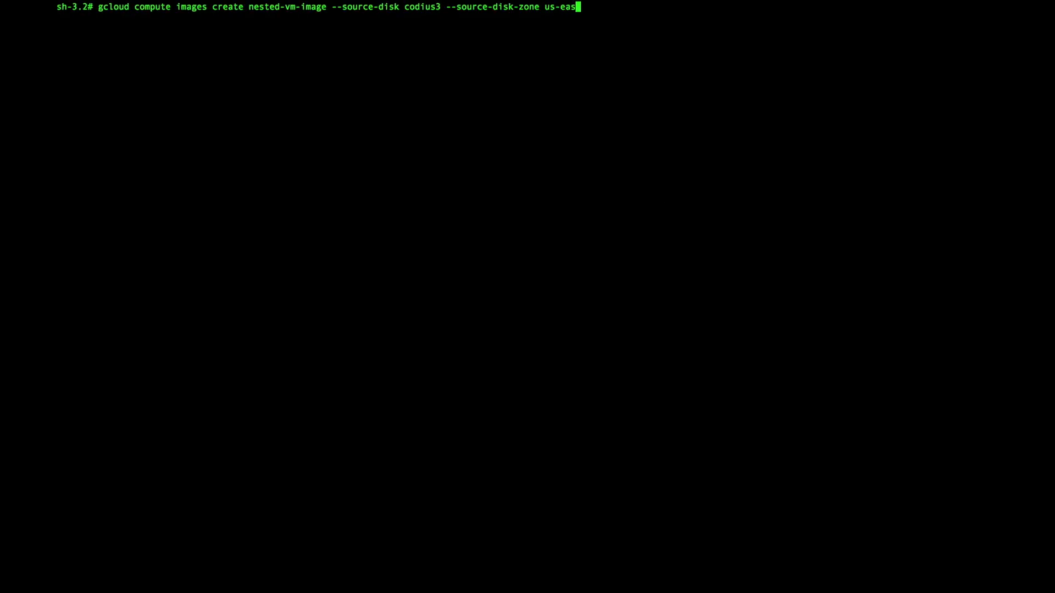
text(t1-b)
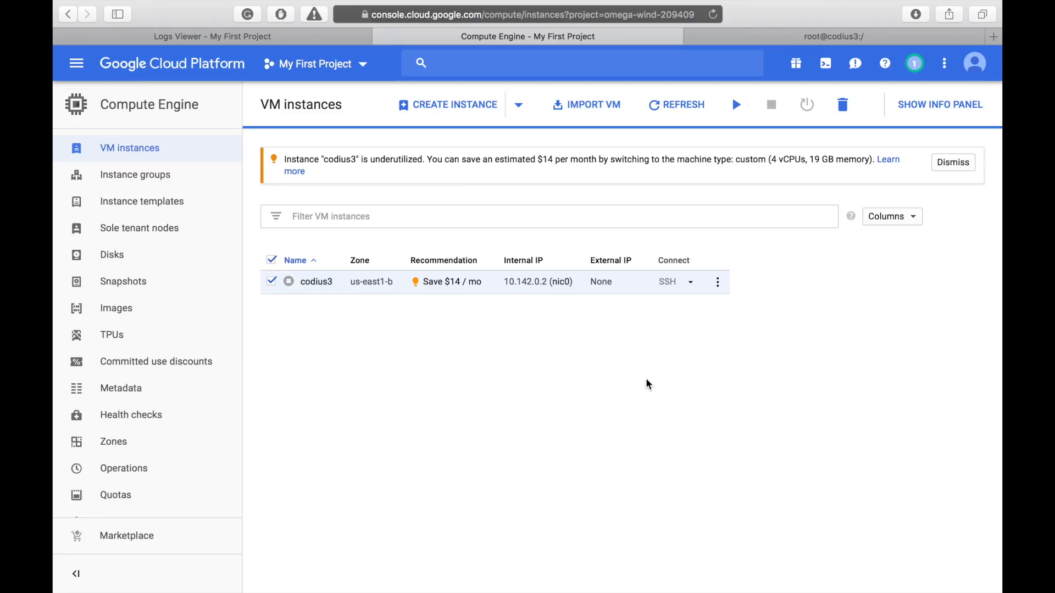
mouse_move(665, 369)
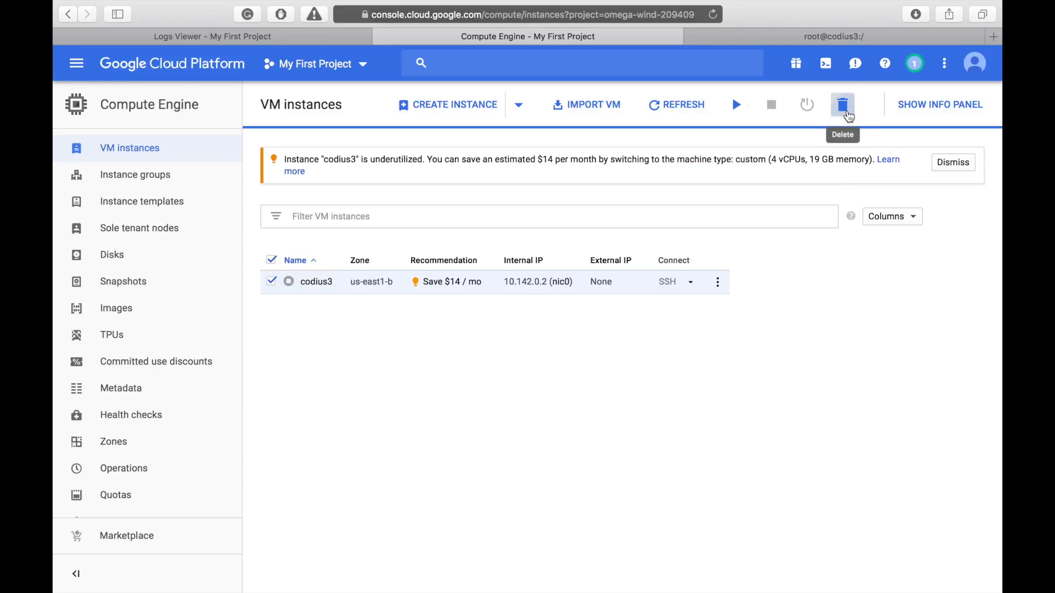
Delete the stopped codius3 instance and return to the nested virtualization guide.
click(843, 105)
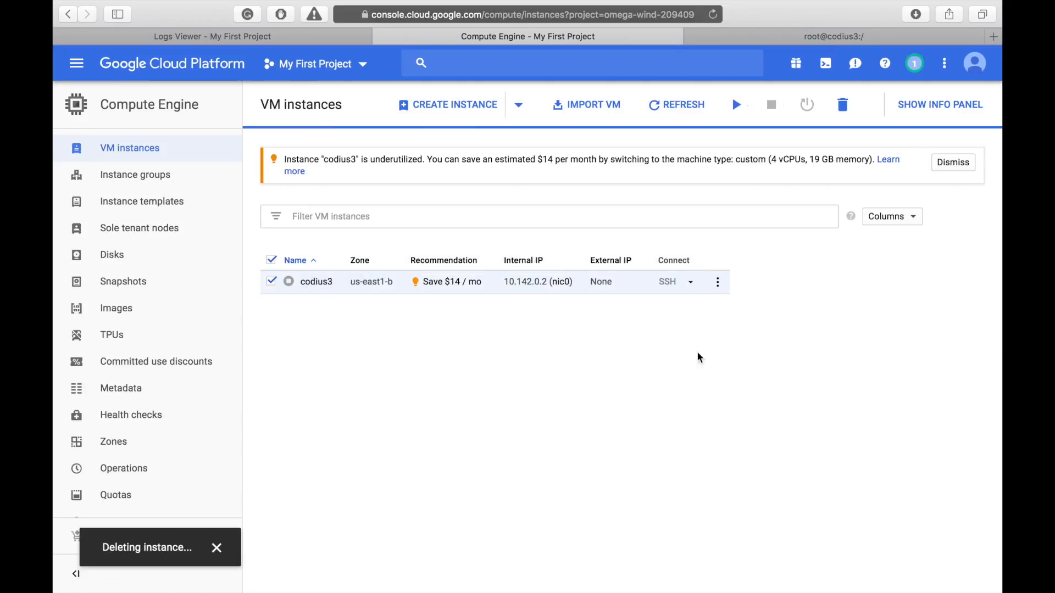
click(650, 37)
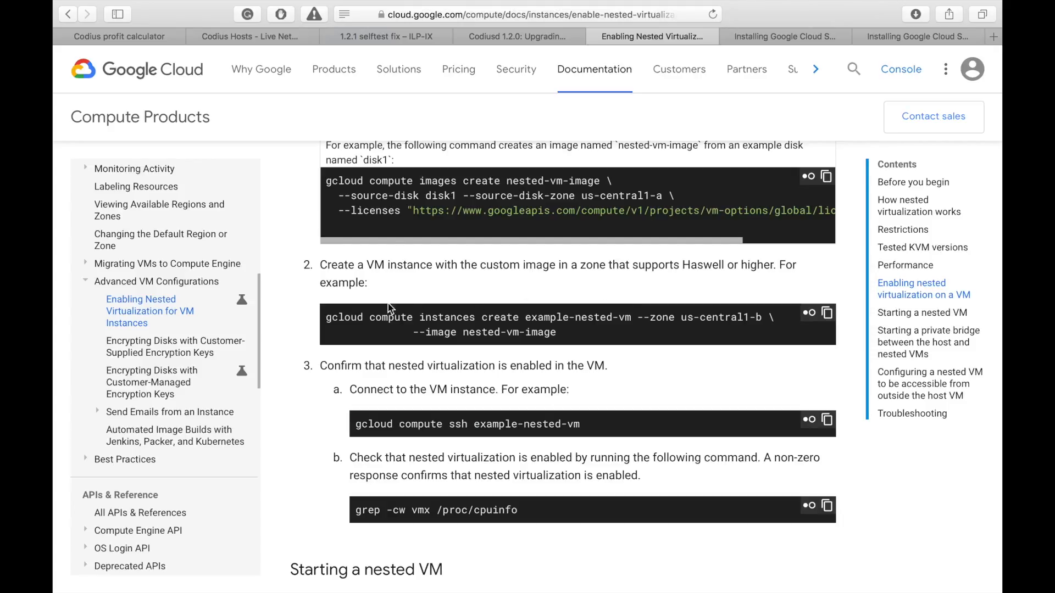
Compose gcloud compute instances create codius3 --zone us-east1-b --image nested-vm-image.
drag(325, 318, 521, 317)
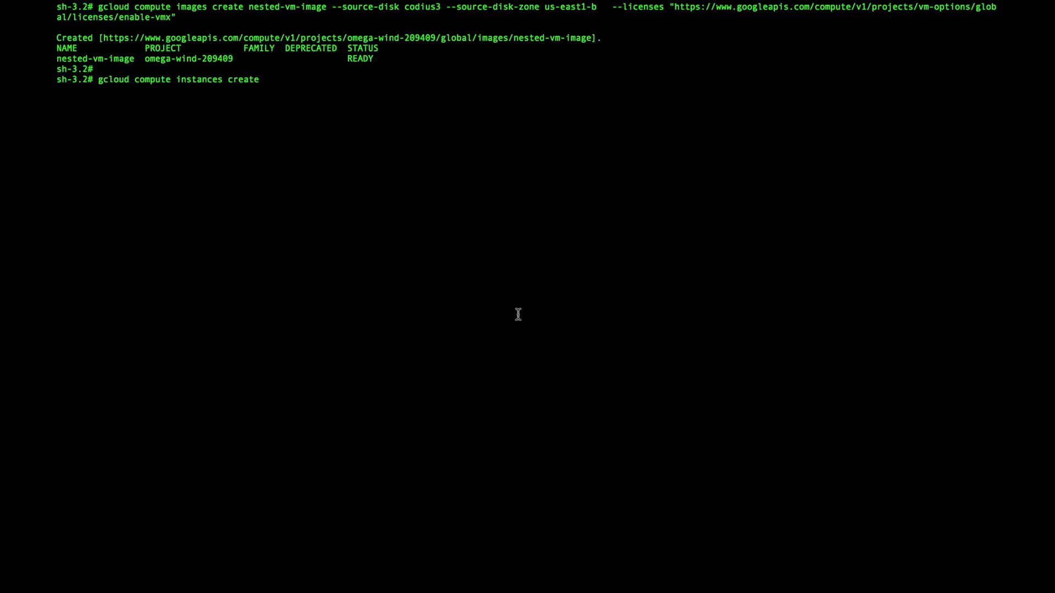
text(co)
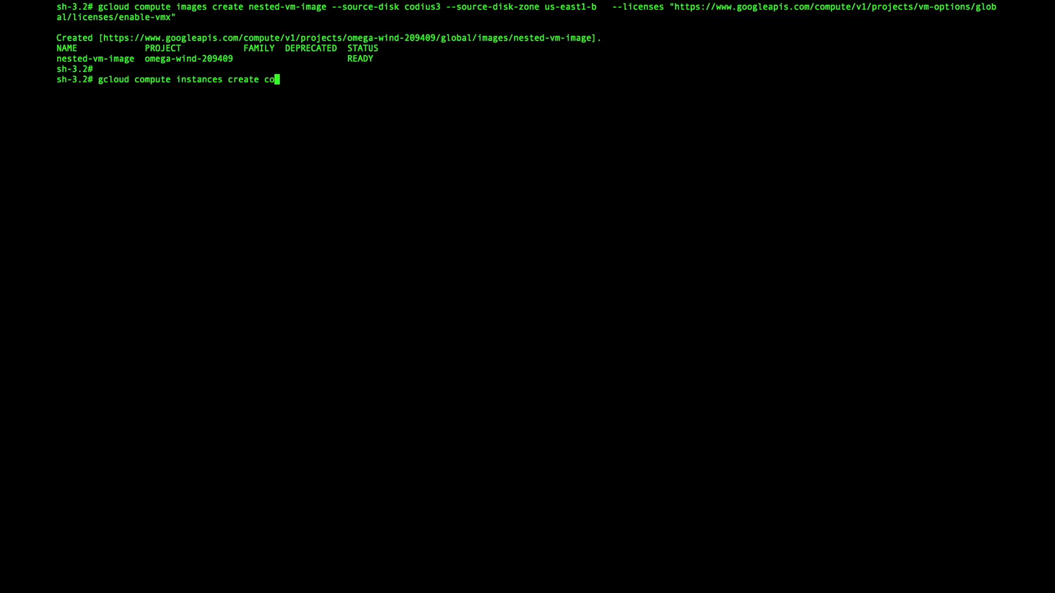
text(dius3 --zone)
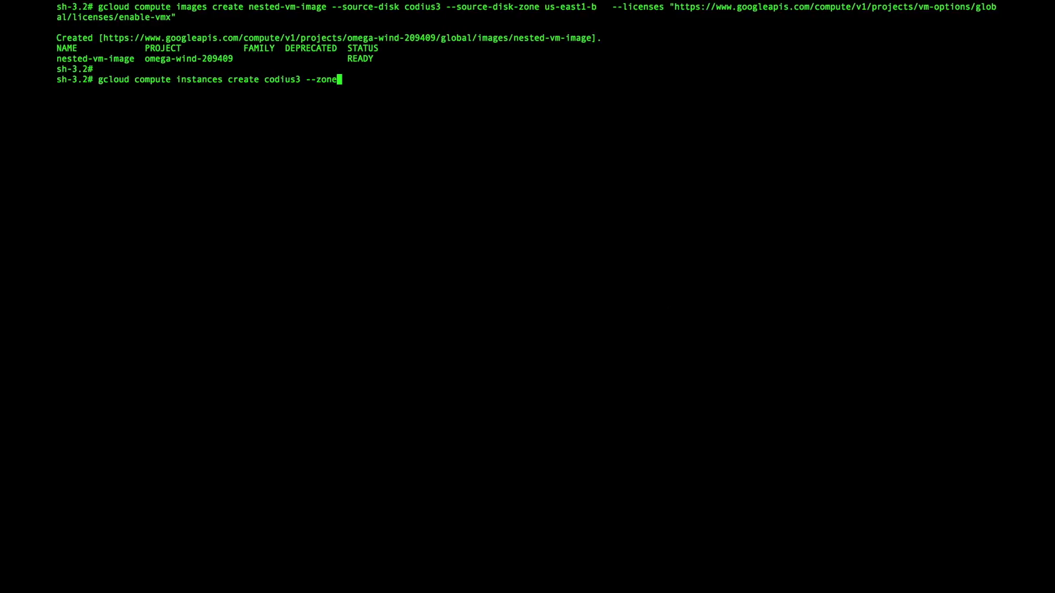
text(us-east1-b)
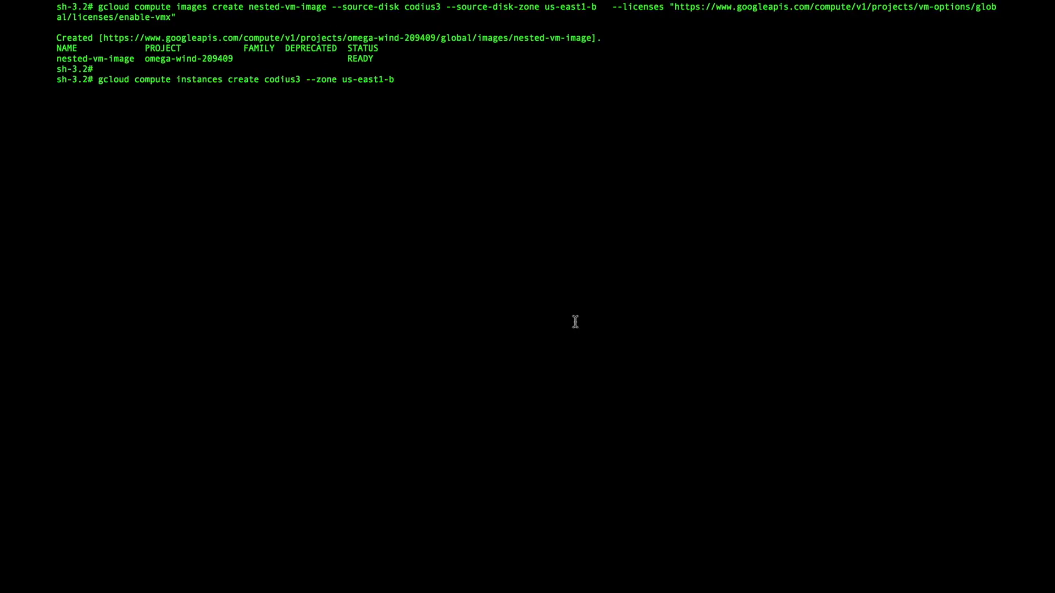
text(--image nested-vm-image)
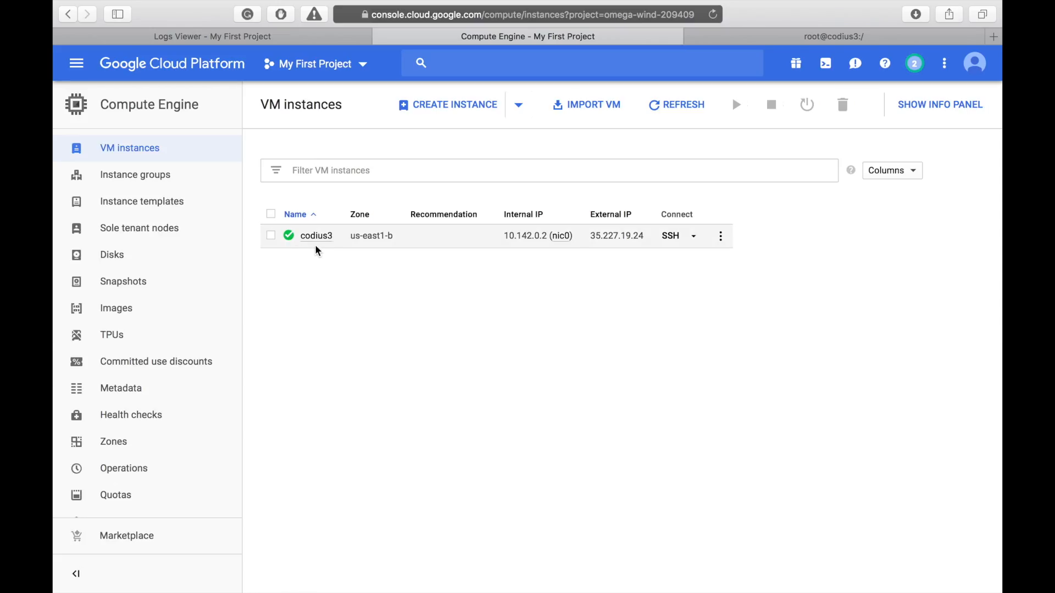
mouse_move(413, 284)
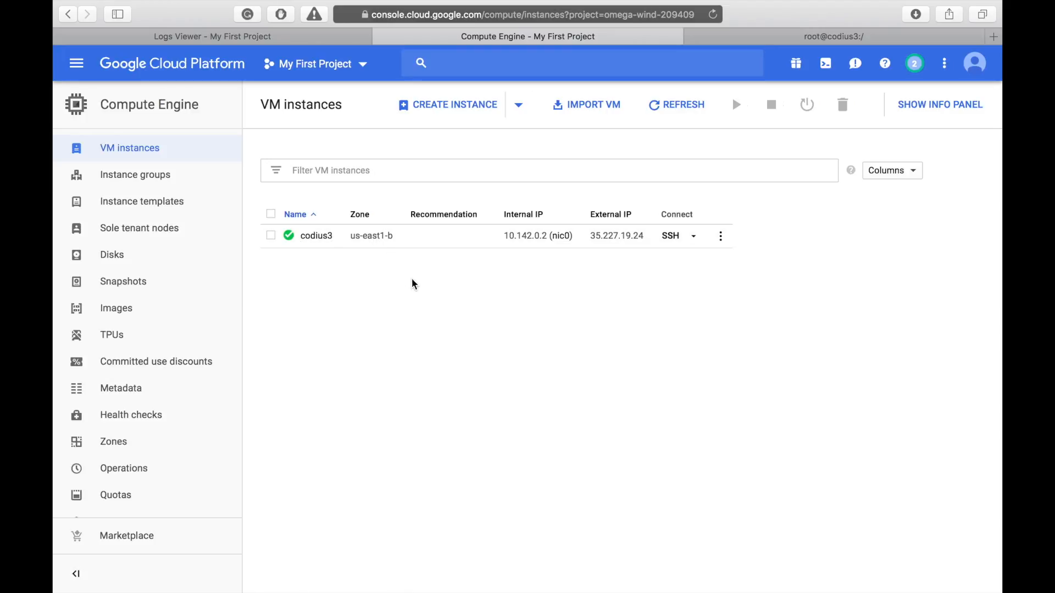
mouse_move(424, 308)
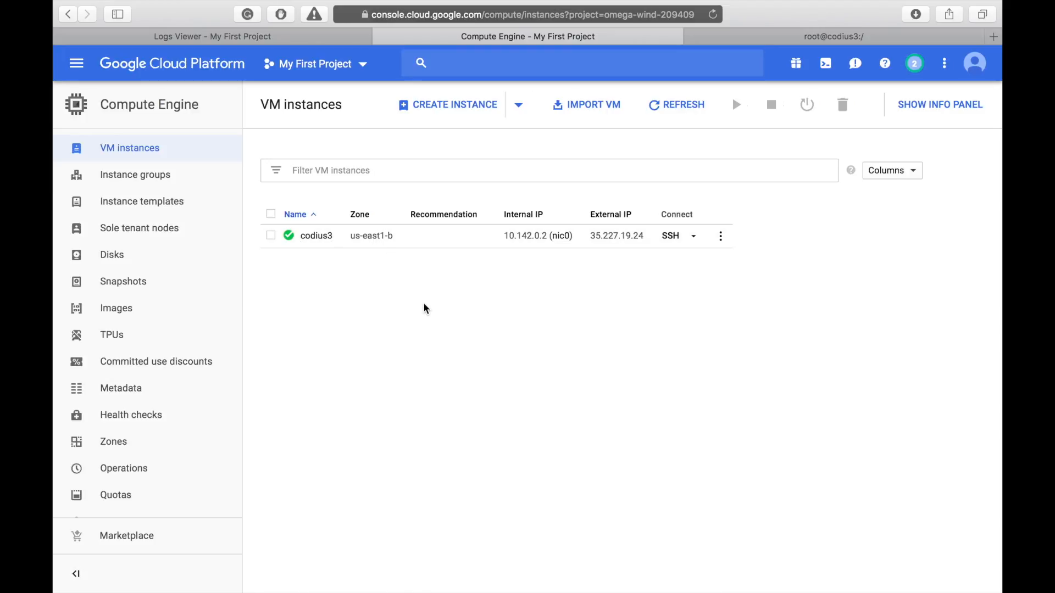
mouse_move(524, 245)
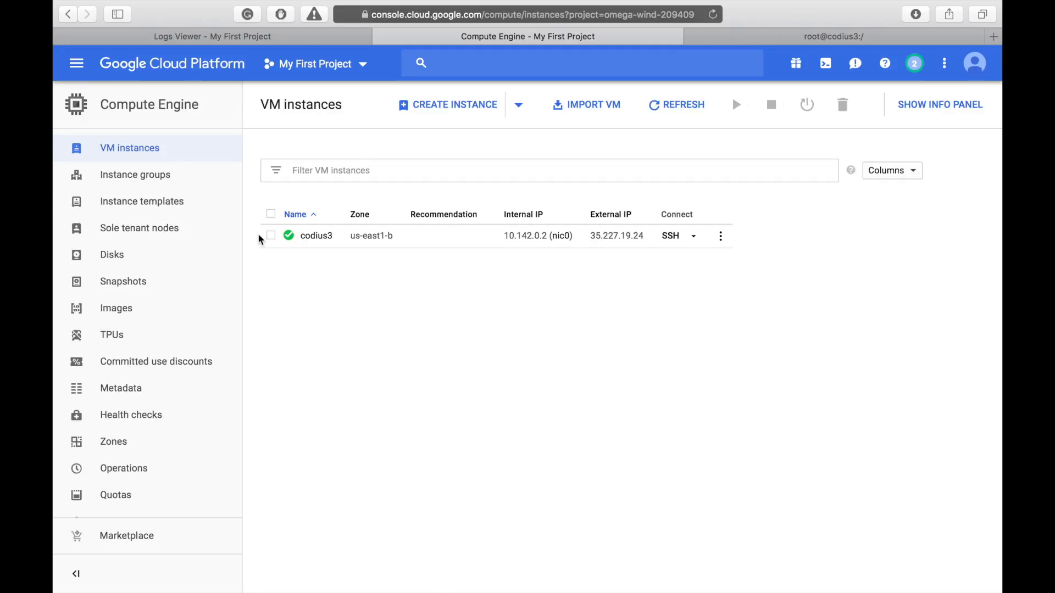
Stop the codius3 instance and begin editing its settings.
click(271, 236)
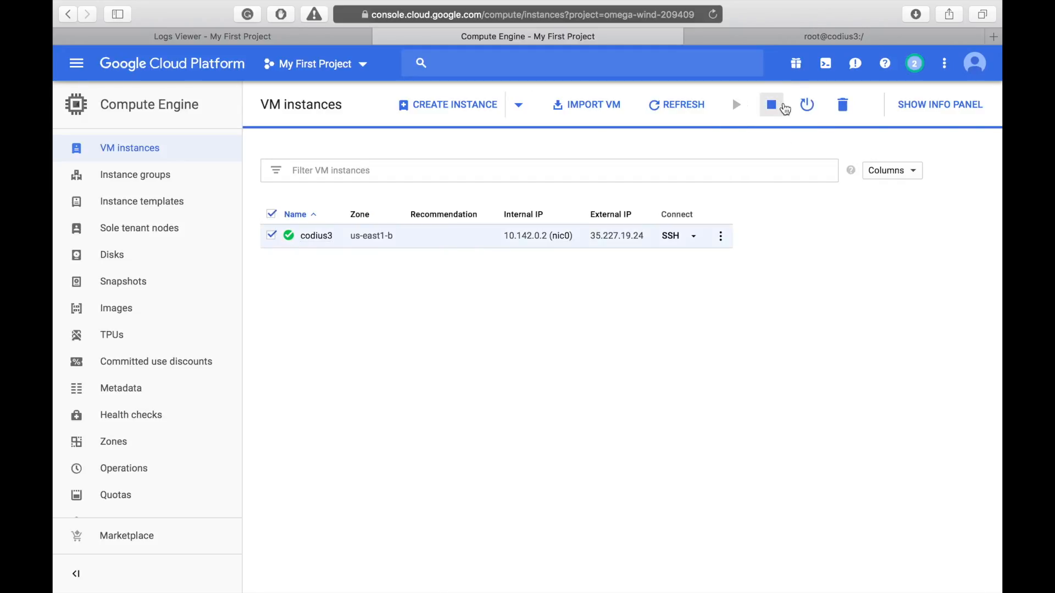
click(771, 105)
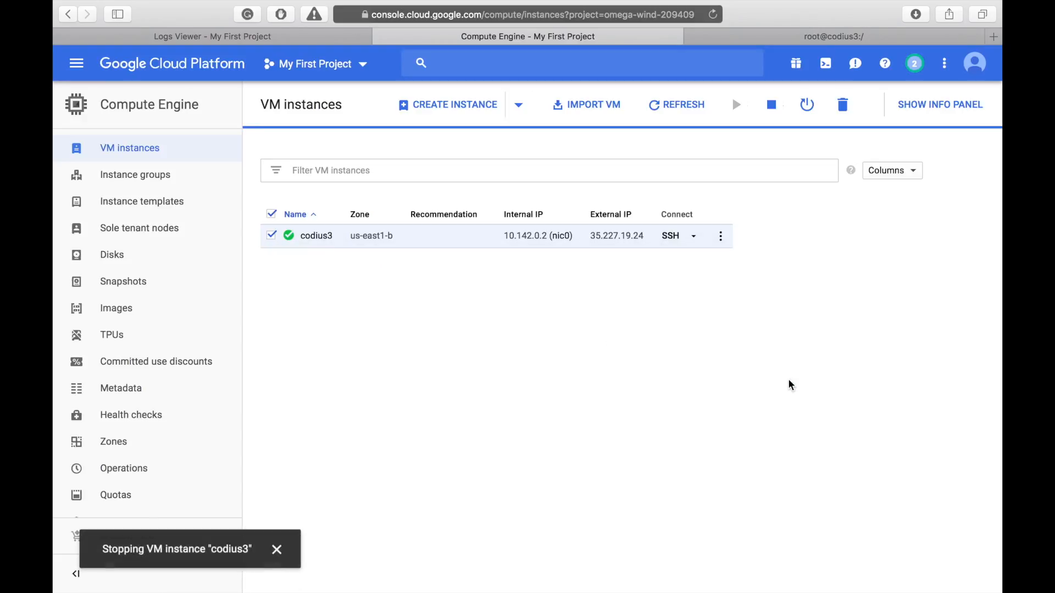
click(315, 235)
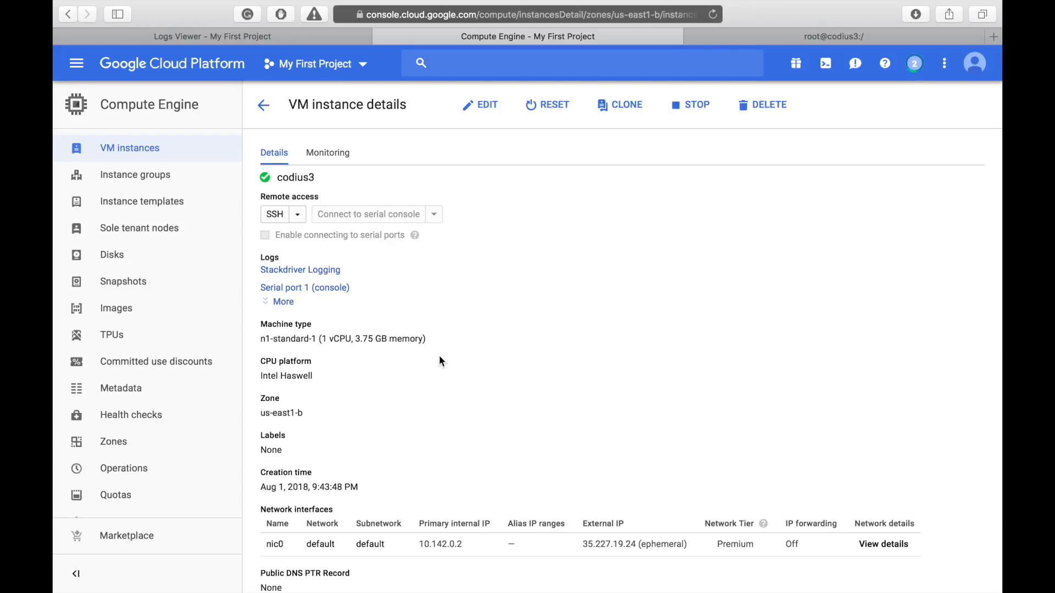
click(479, 105)
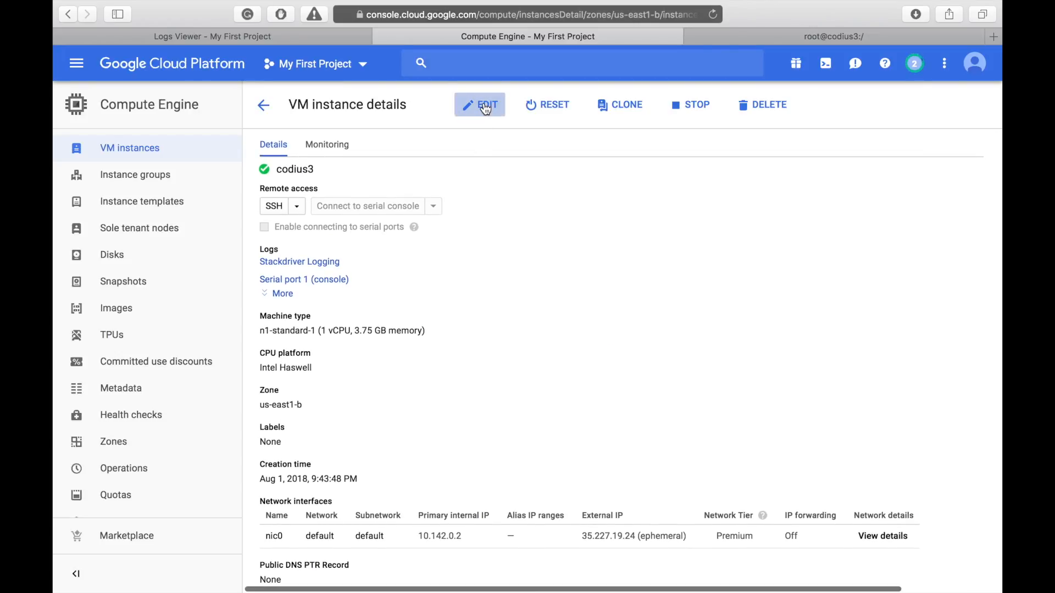
click(481, 105)
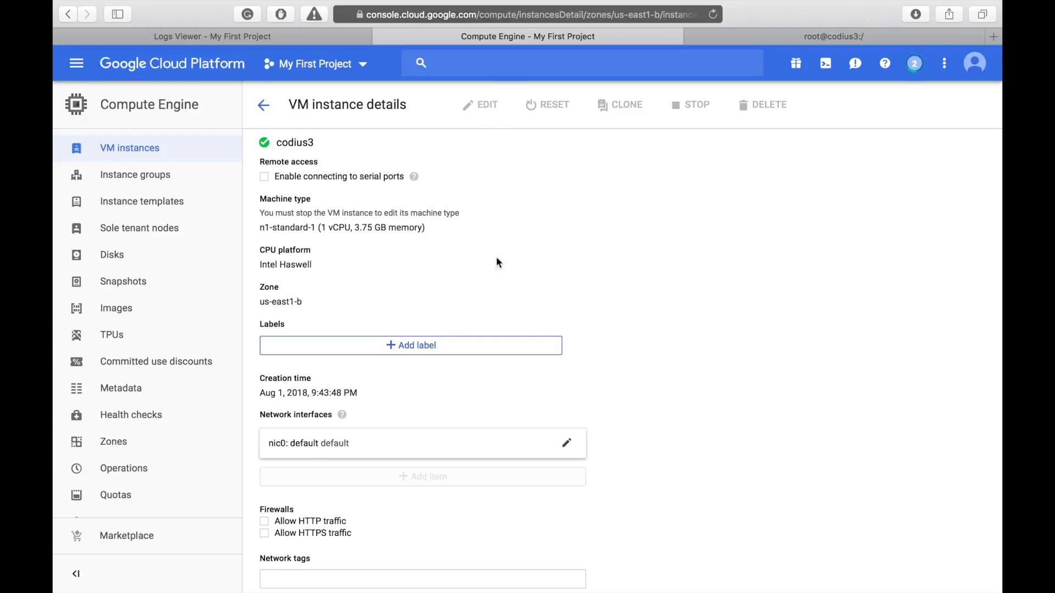
Allow HTTP and HTTPS traffic on codius3 in its edit form.
scroll(down, 3)
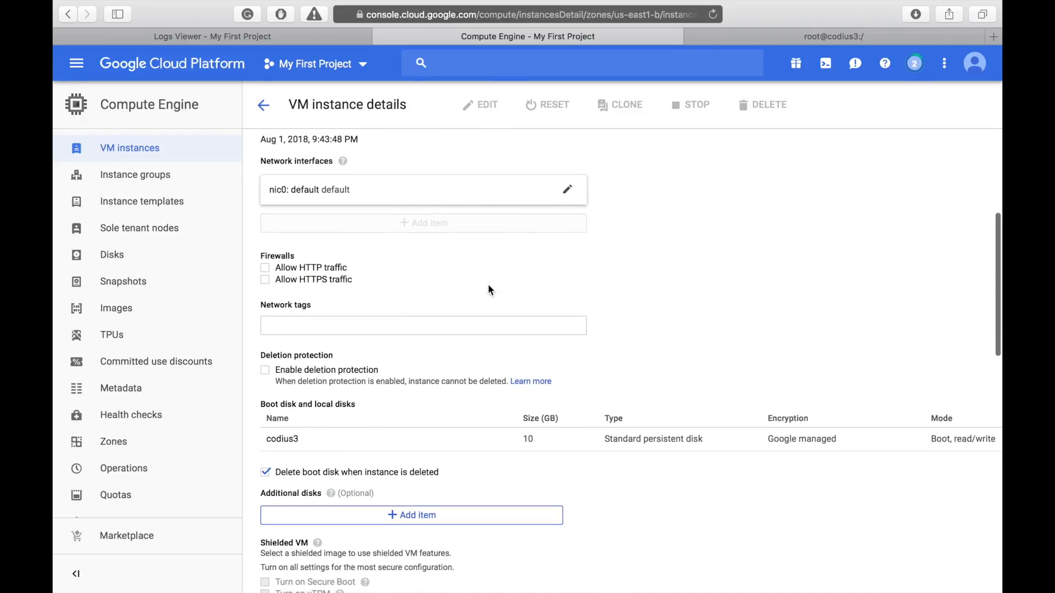
click(265, 267)
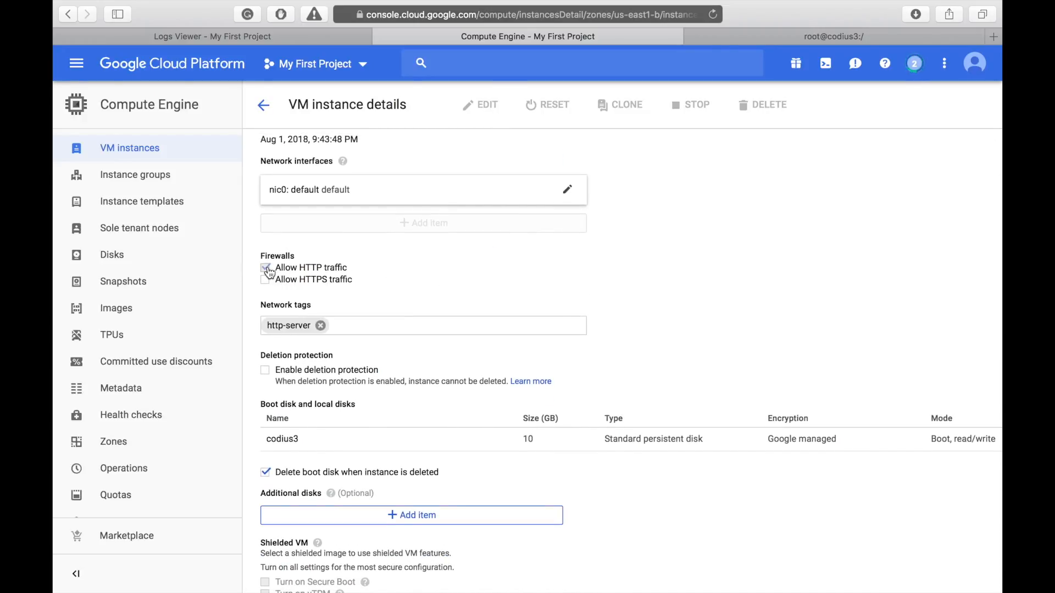
click(265, 279)
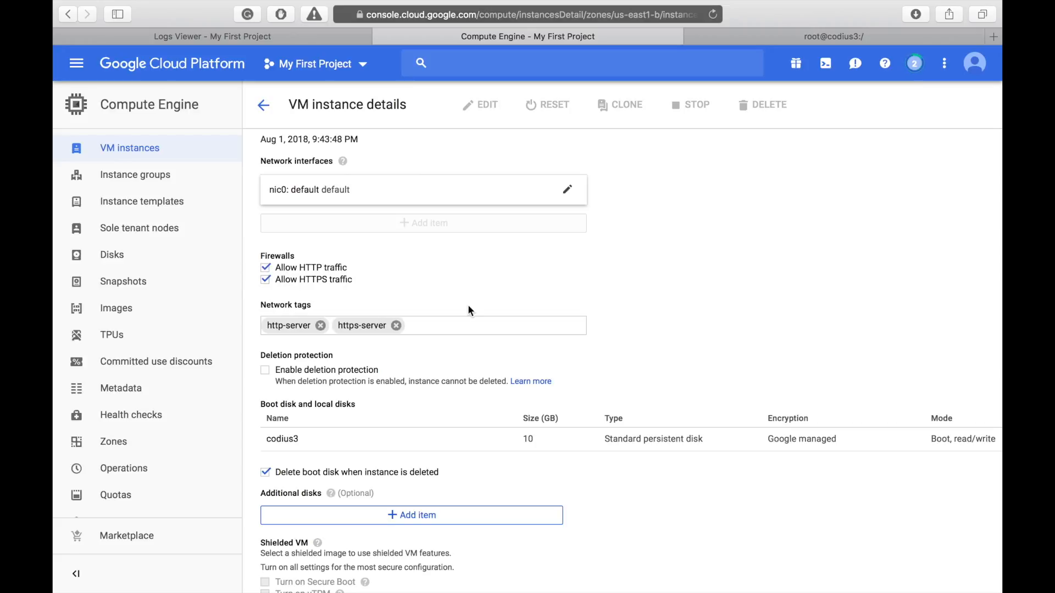
scroll(down, 3)
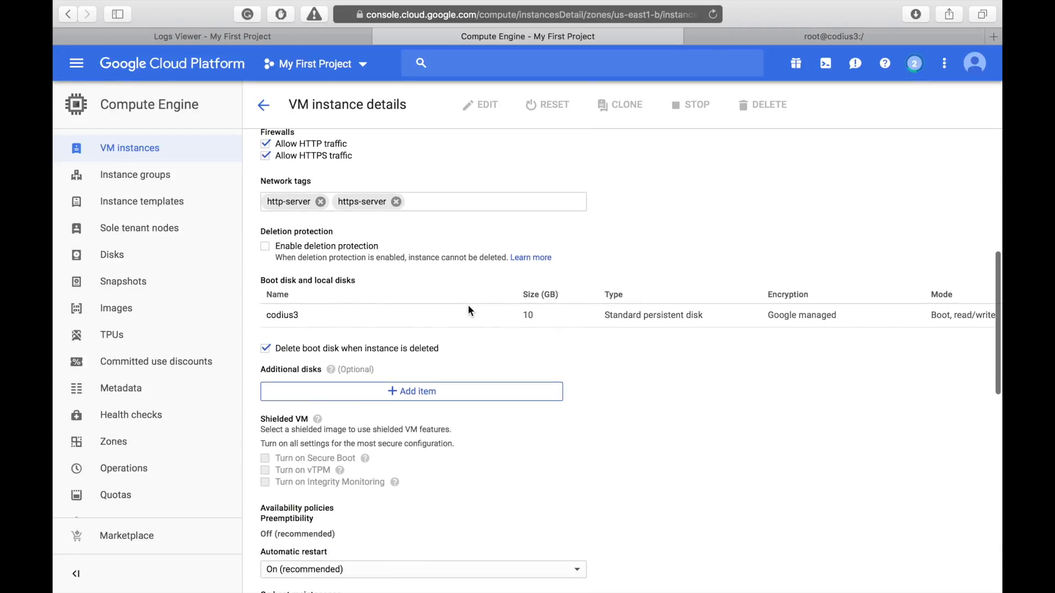
scroll(up, 3)
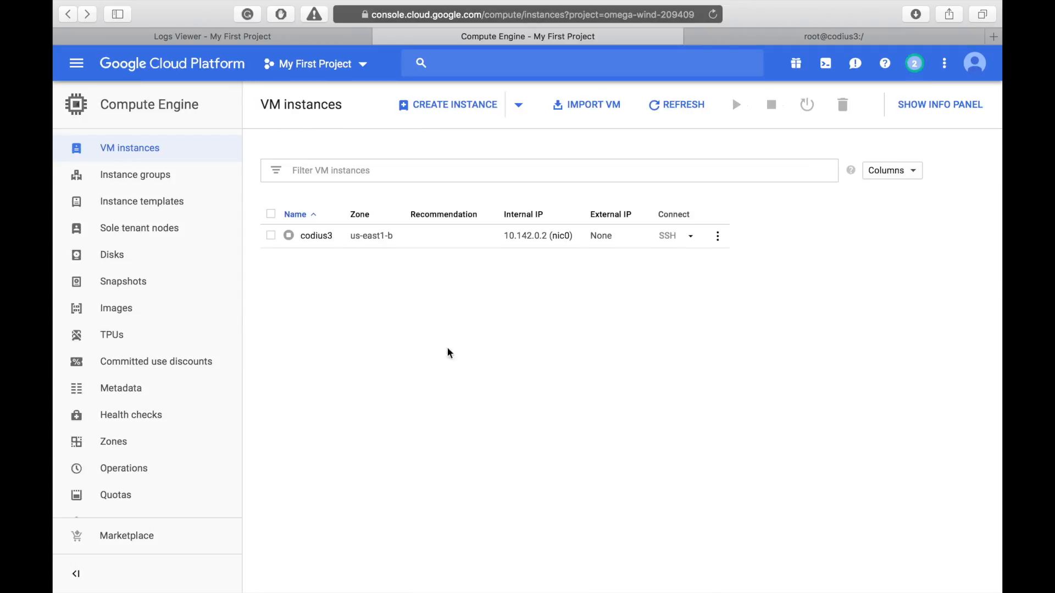
Start the codius3 instance again and connect to it over SSH.
click(270, 235)
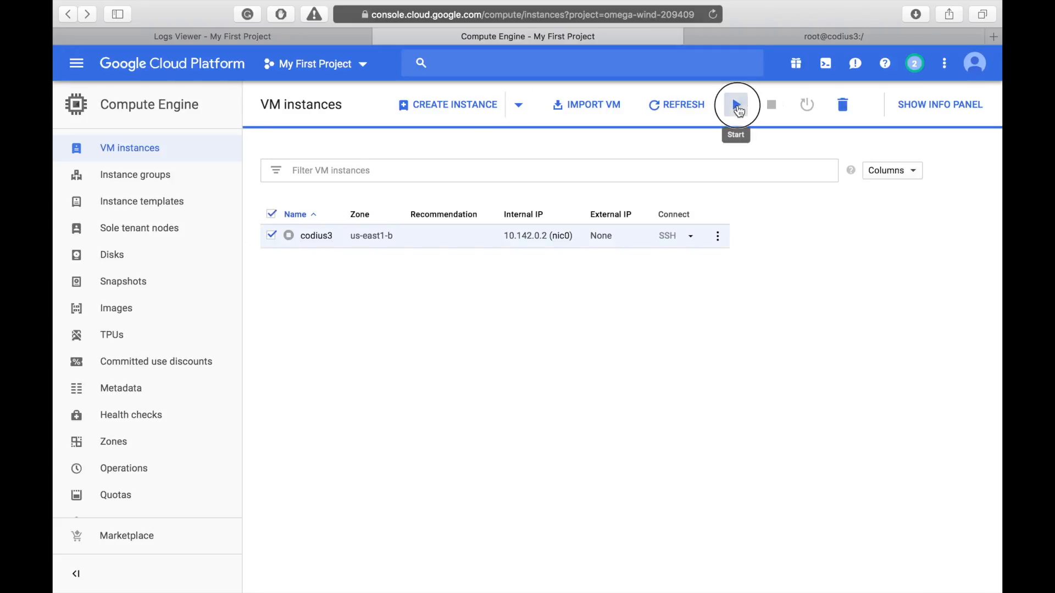
click(735, 104)
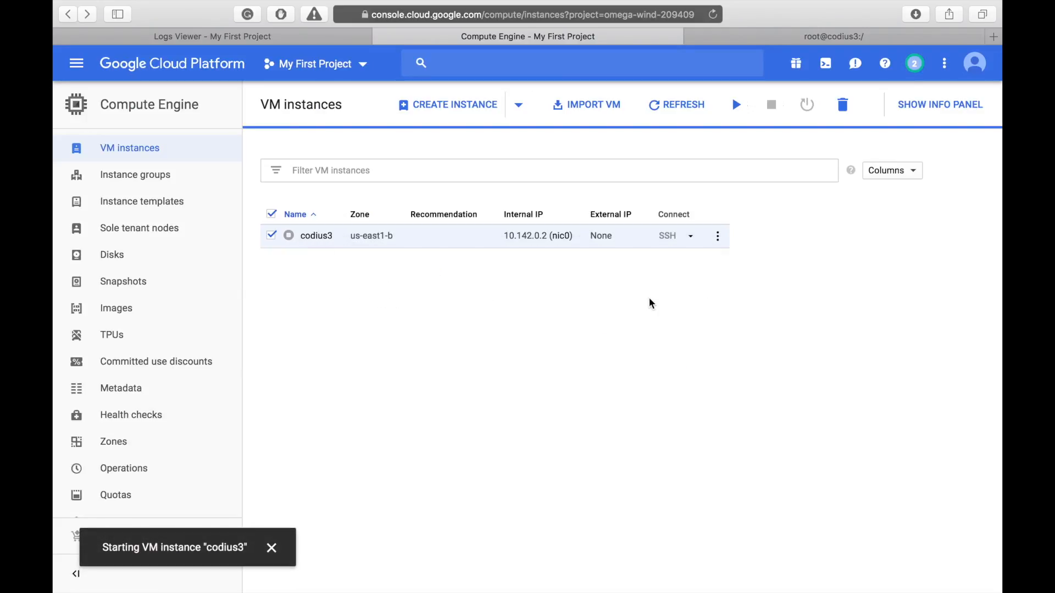
mouse_move(637, 304)
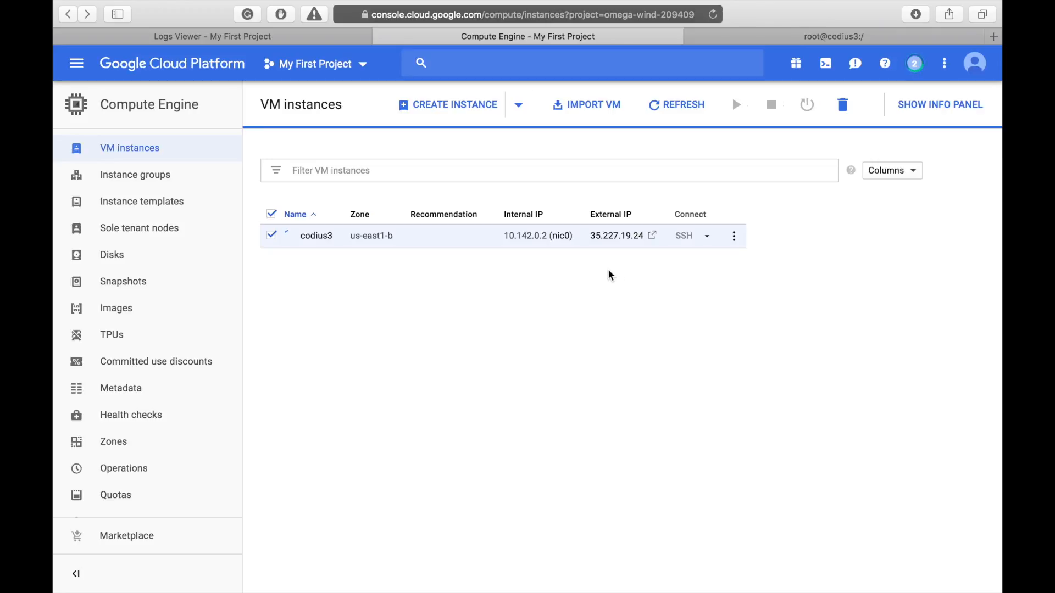
double_click(615, 235)
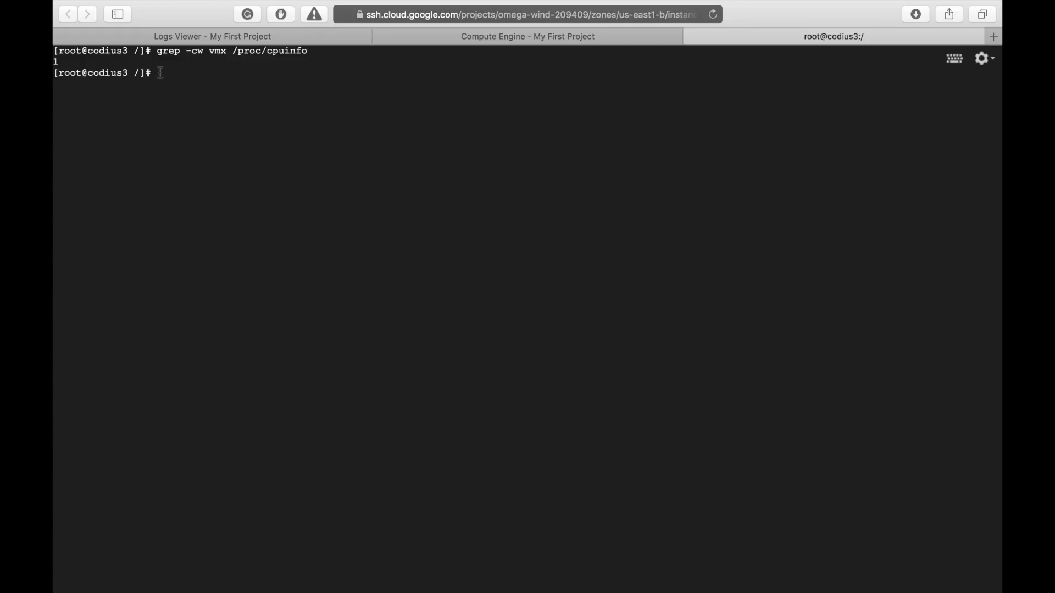
Edit /etc/hyper/config in vi, uncommenting Hypervisor and changing qemu to kvm.
text(vi /etc/hyper/config)
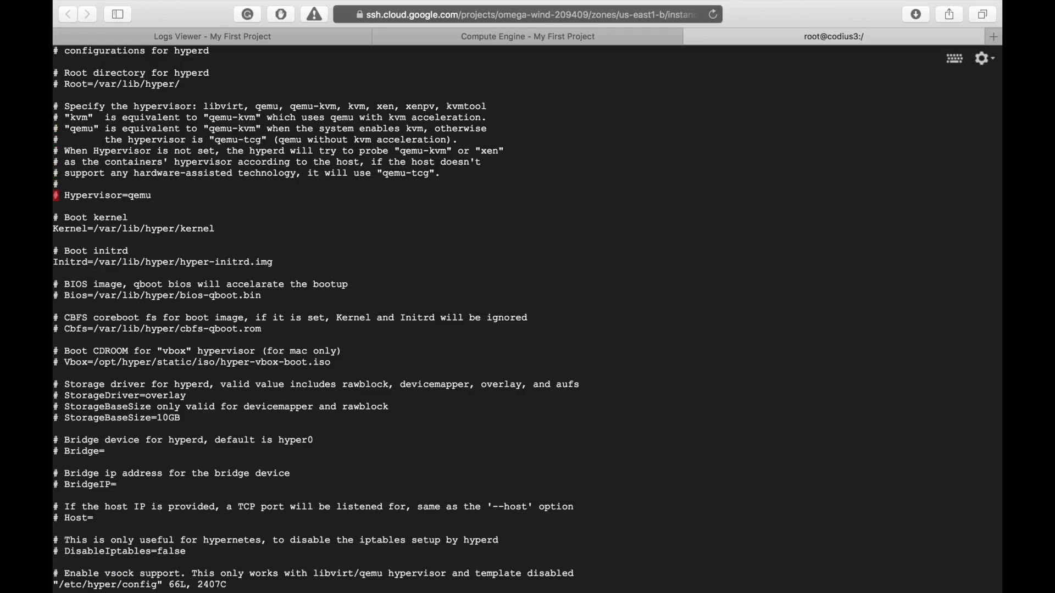
key(i)
text(k)
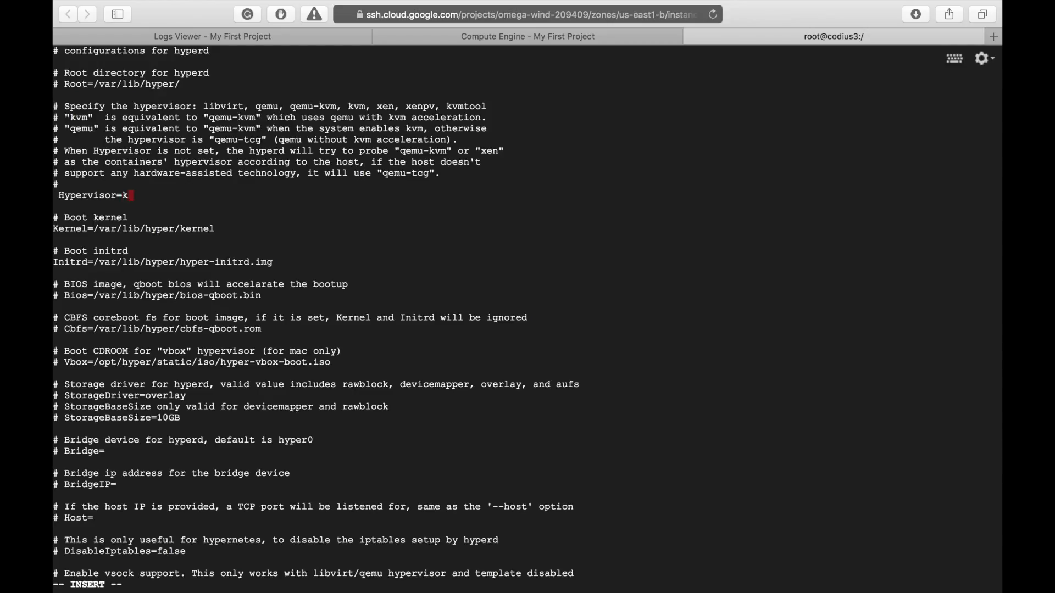
text(vm)
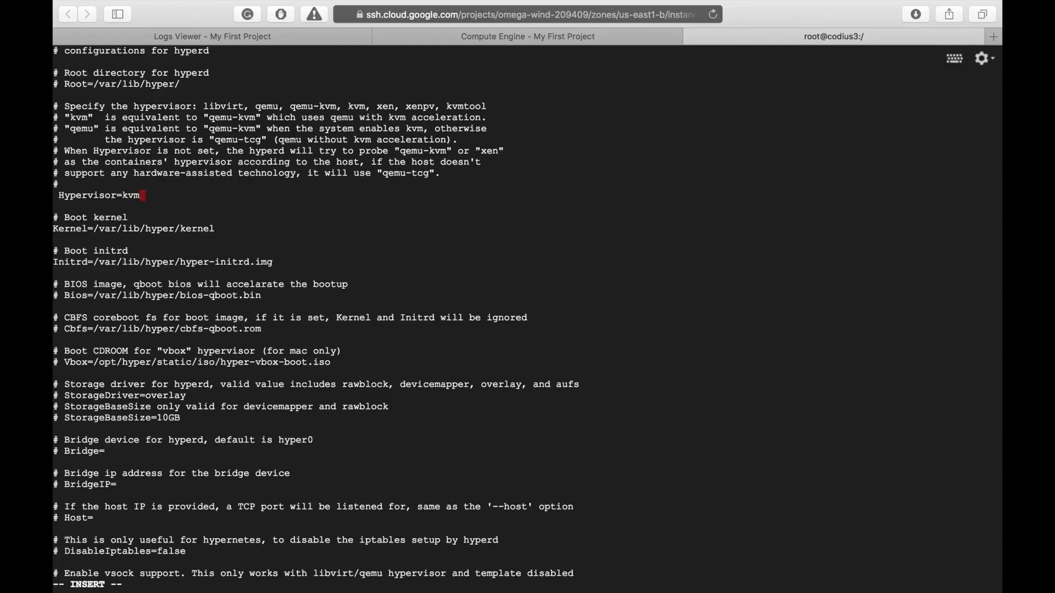
key(Escape)
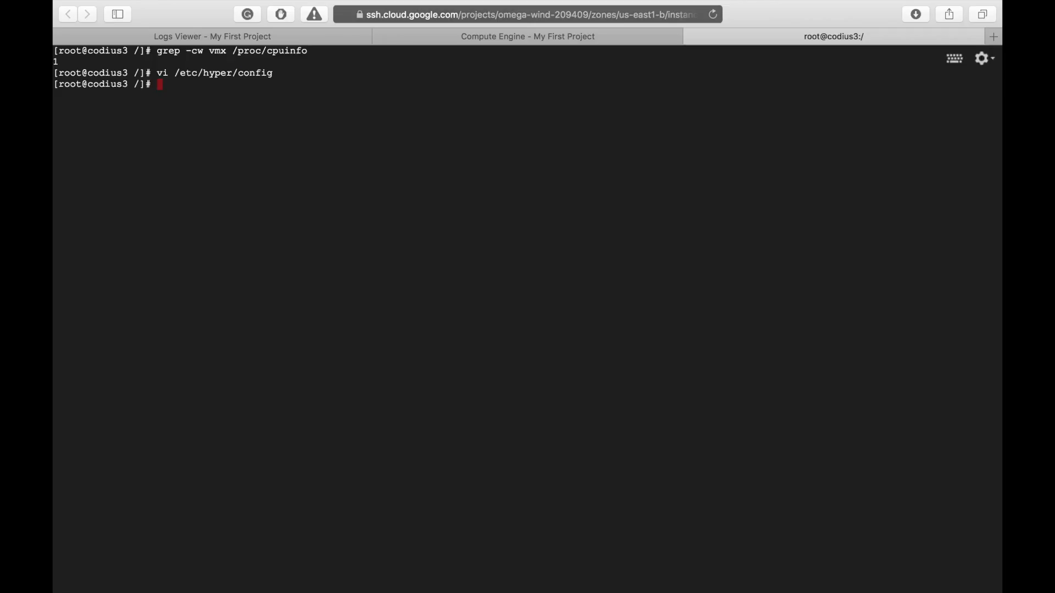
Run systemctl restart hyperd, then systemctl status hyperd to check the service.
text(systemctl res)
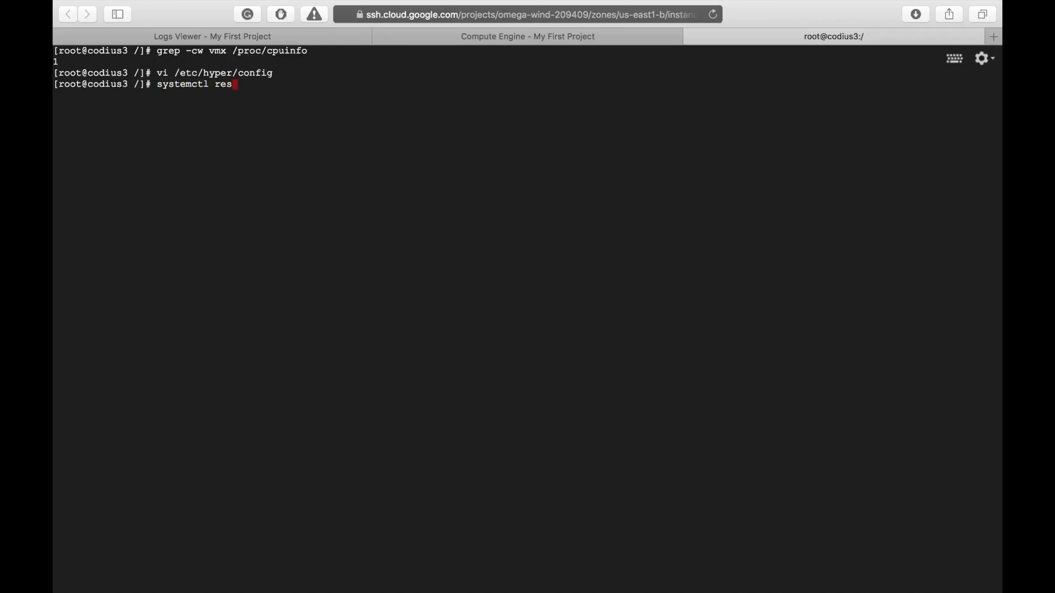
text(tart hyperd)
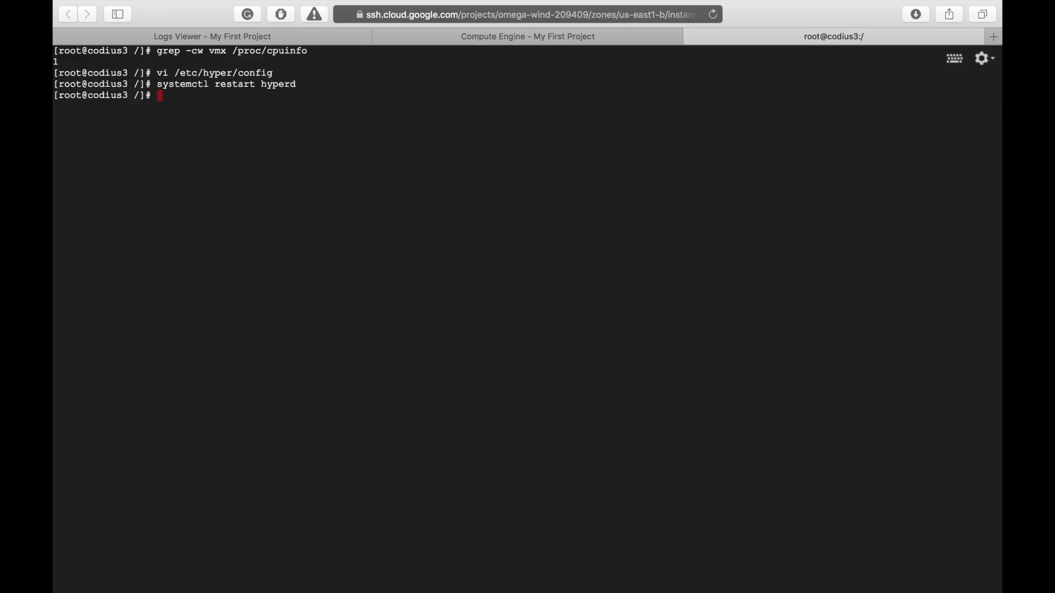
text(systemctl sta)
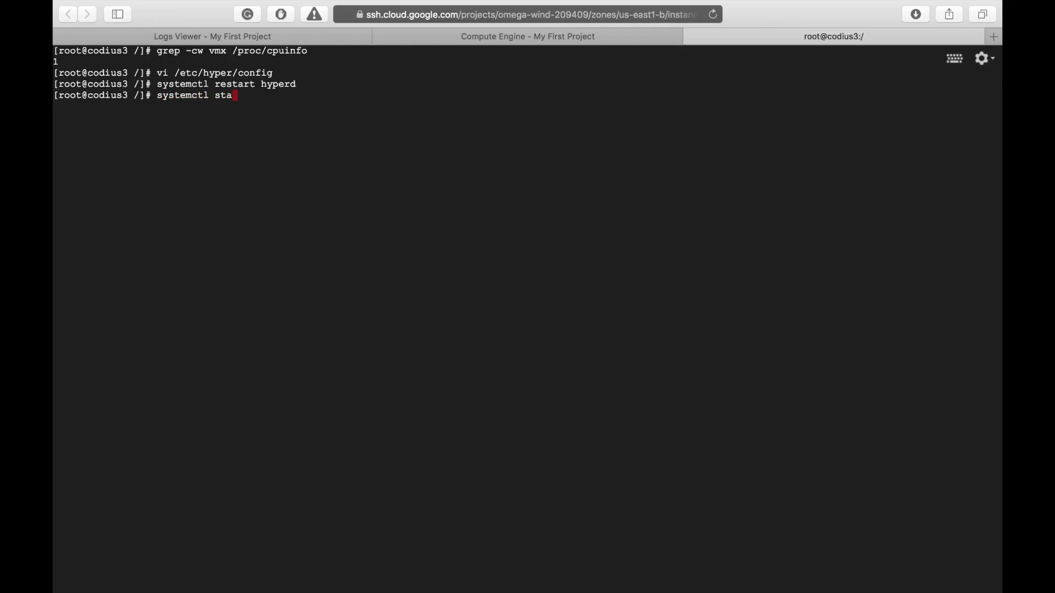
text(tus hy)
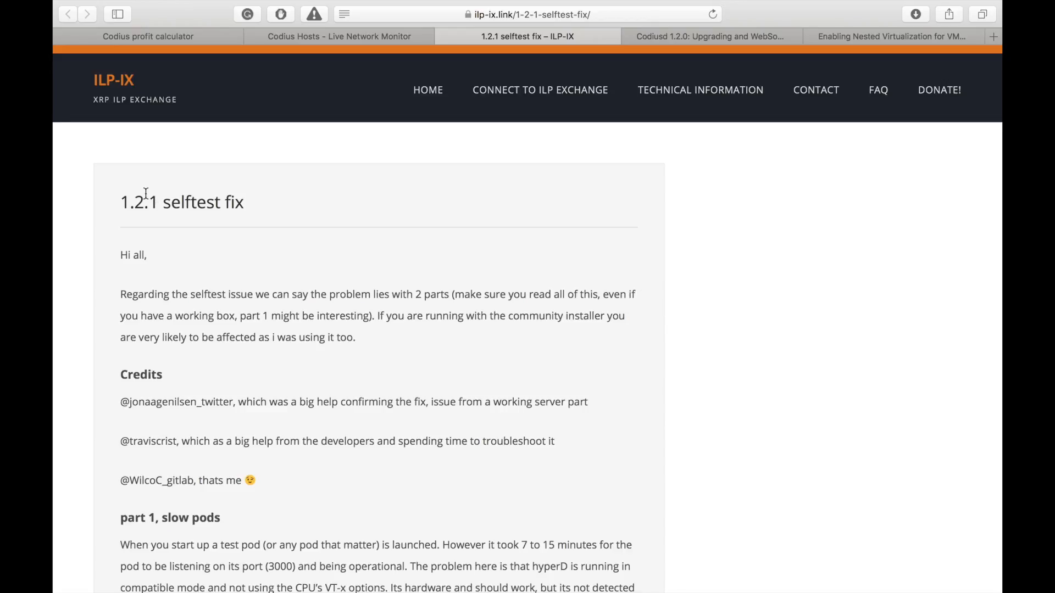
mouse_move(346, 254)
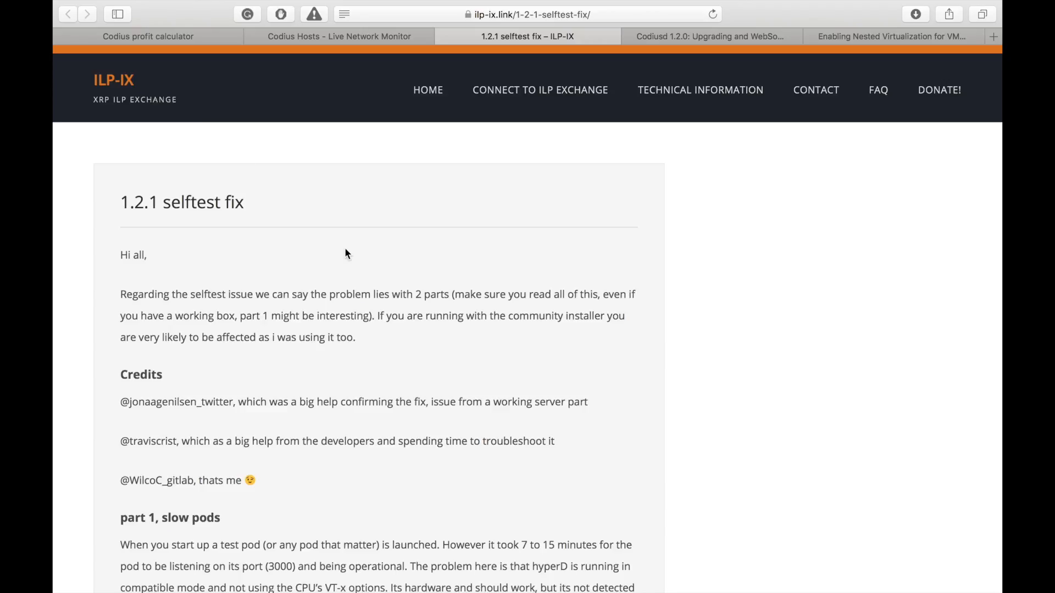
Copy the map $http_upgrade block from the NGINX example and return to the server terminal.
scroll(down, 3)
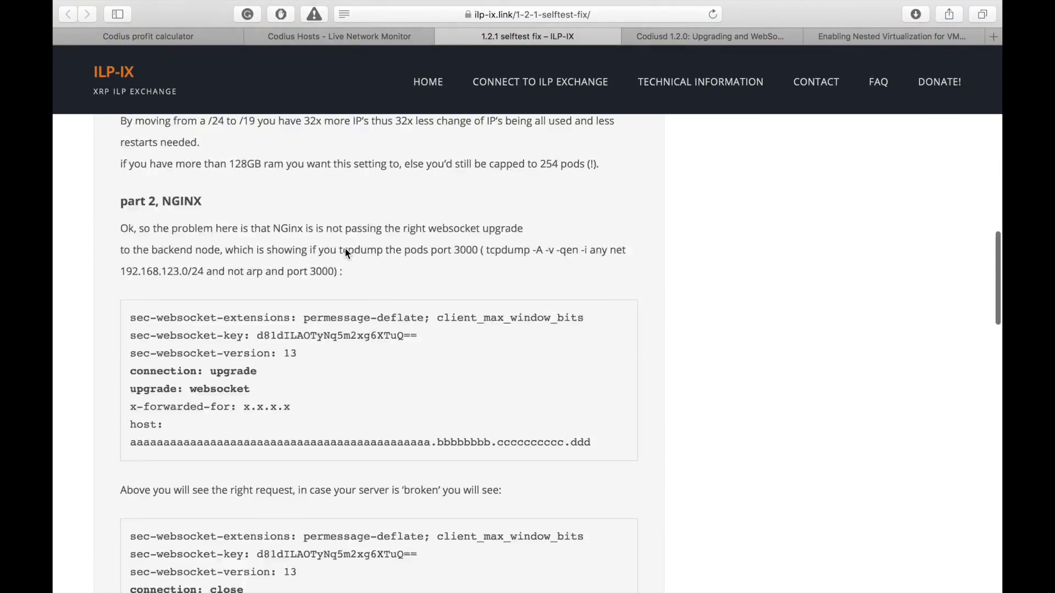
scroll(down, 3)
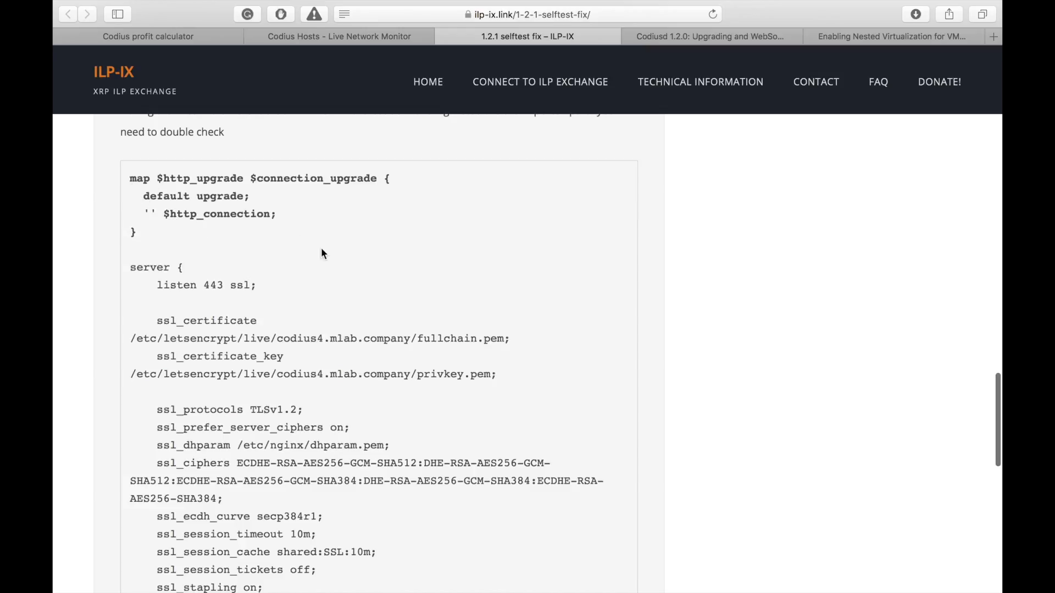
drag(130, 178, 134, 232)
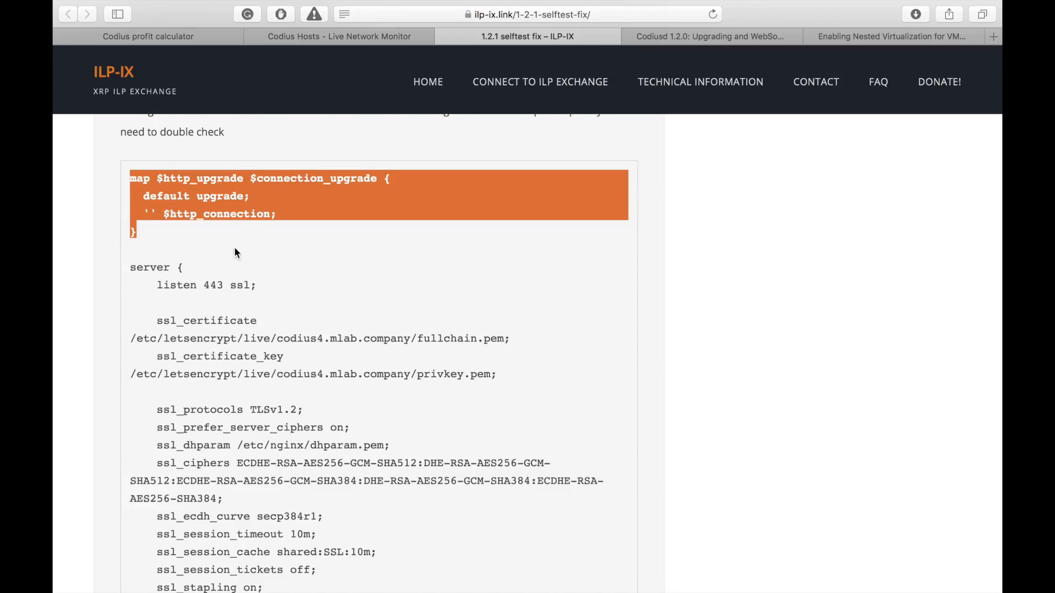
click(833, 37)
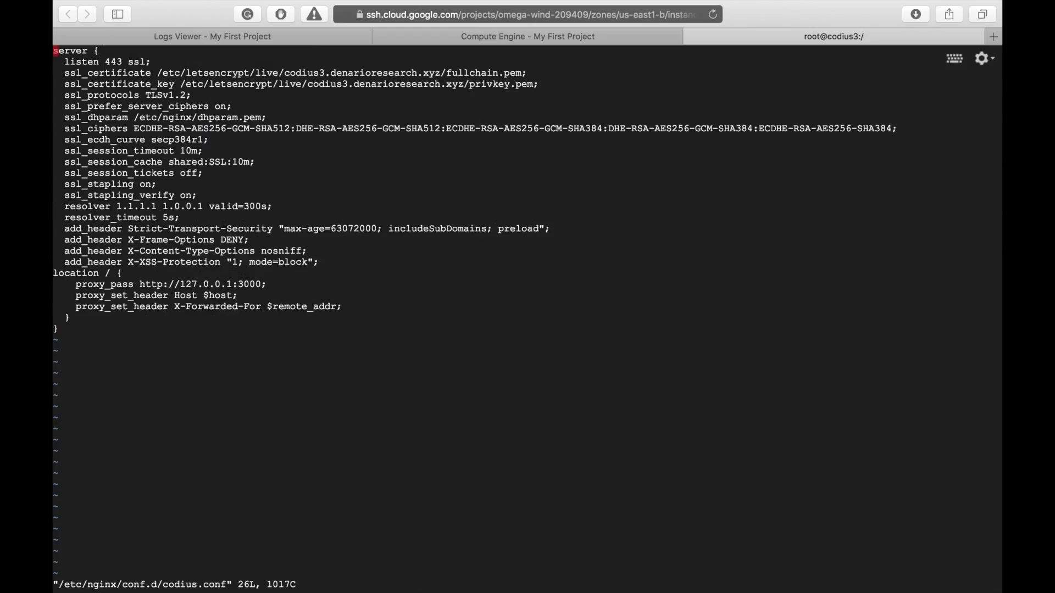
Paste the map block and the location proxy headers into codius.conf, then save with :wq.
key(i)
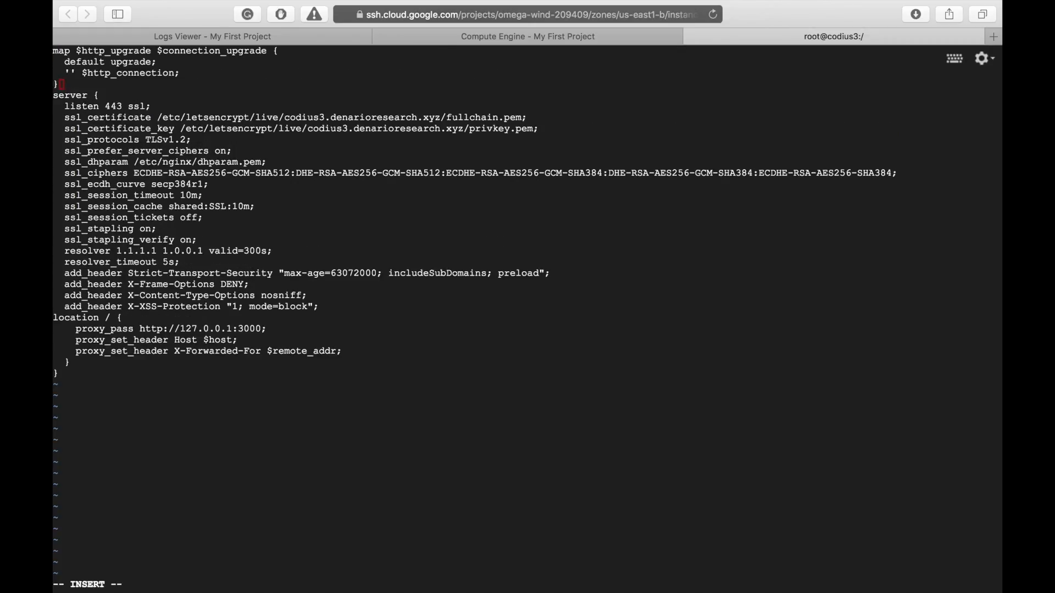
click(510, 36)
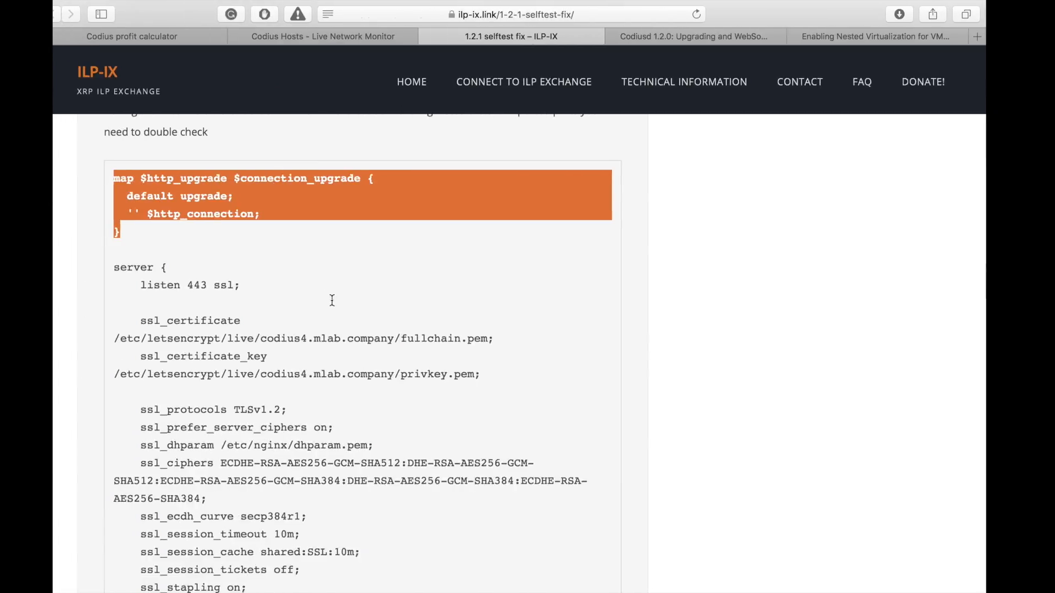
scroll(down, 3)
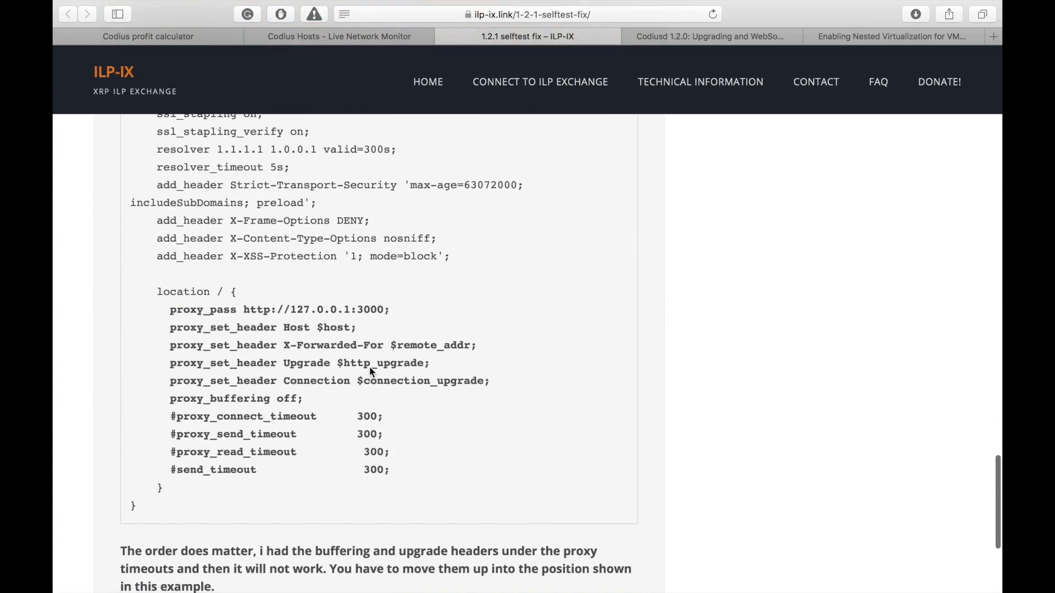
scroll(down, 3)
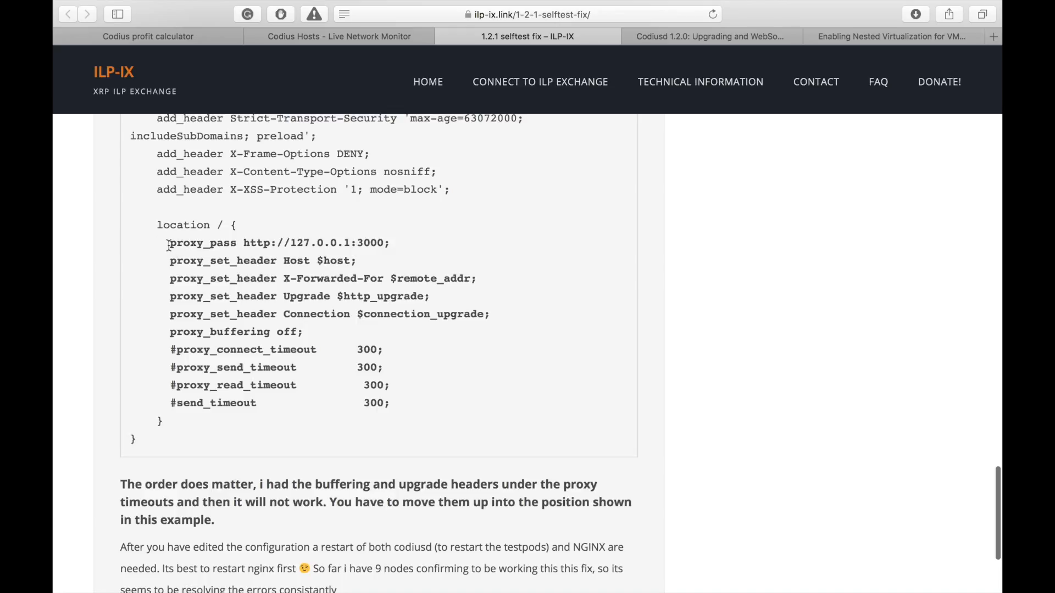
drag(167, 243, 404, 403)
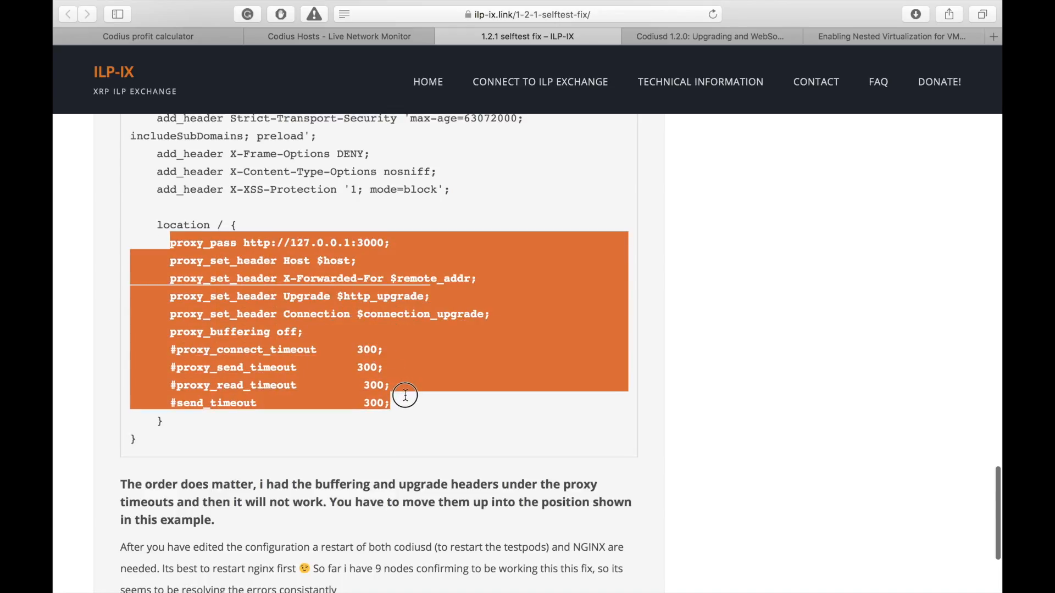
mouse_move(406, 401)
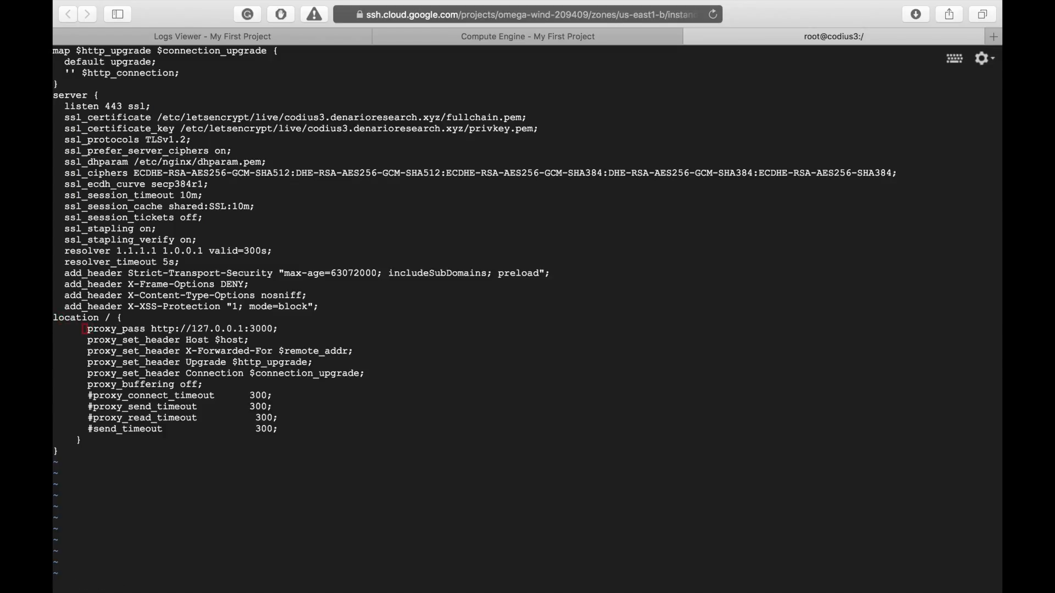
text(:wq)
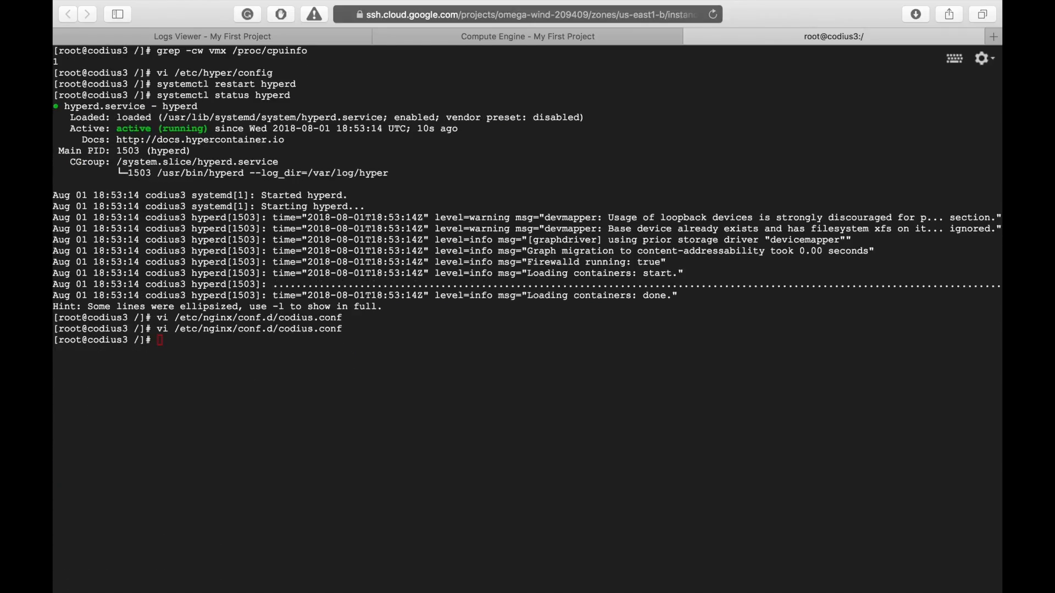
Run systemctl restart nginx.
text(systemc)
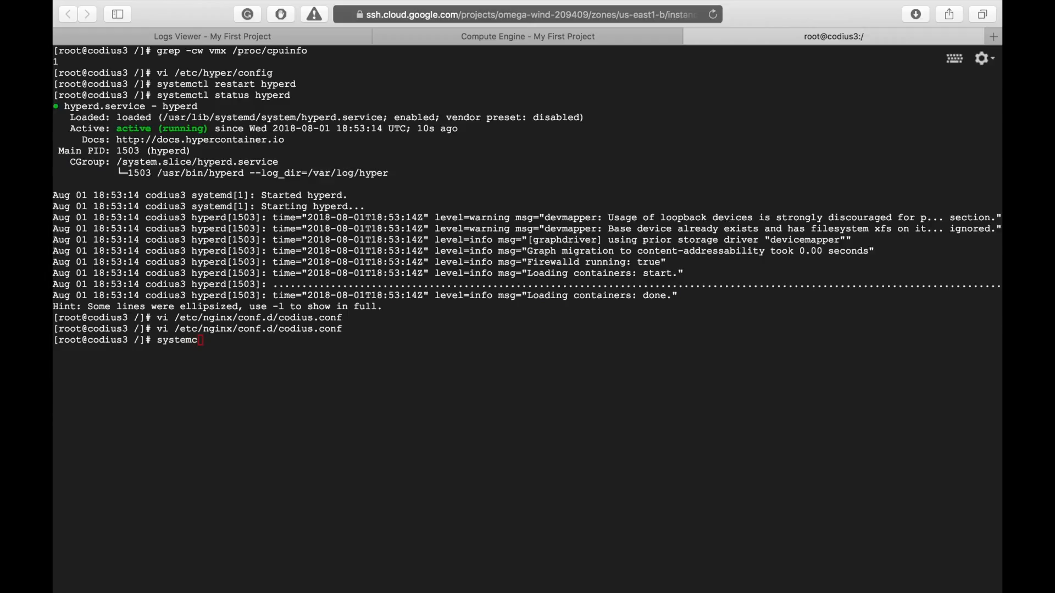
text(tl restart)
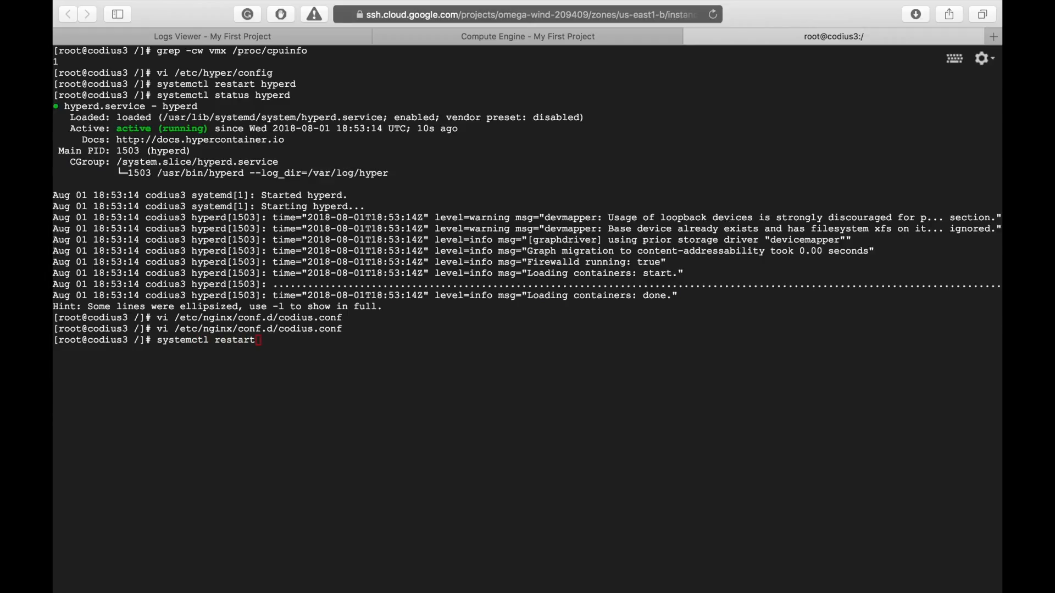
text(nginx)
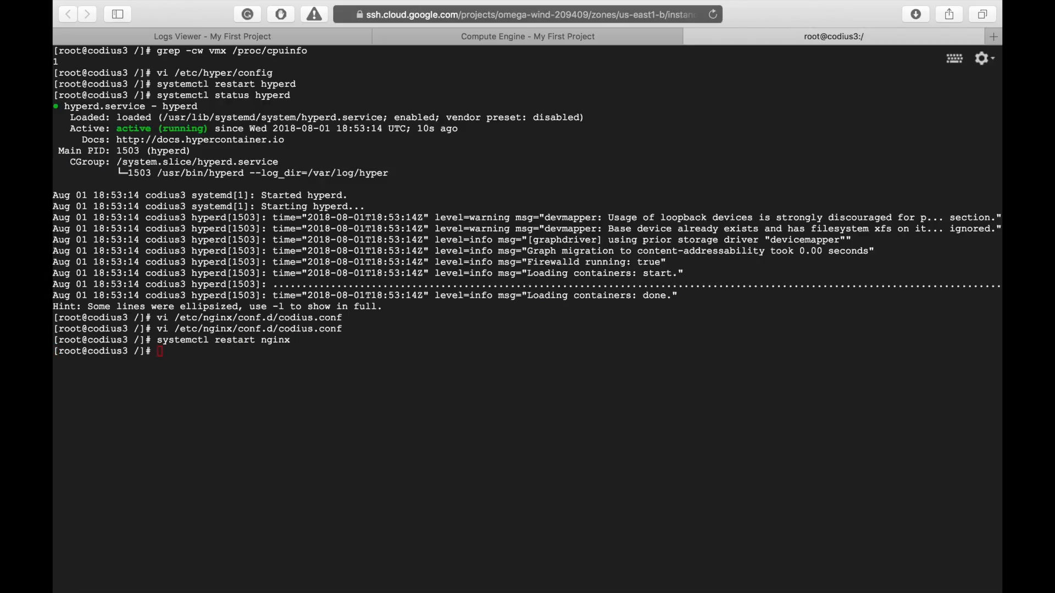
Run systemctl status nginx and confirm it shows active (running).
text(system)
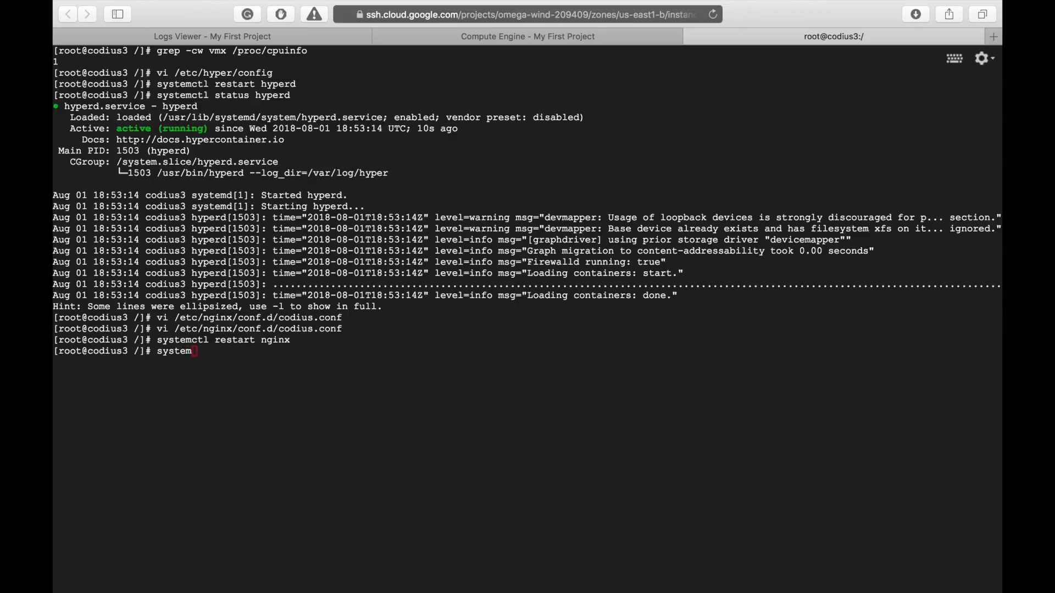
text(ctl status n)
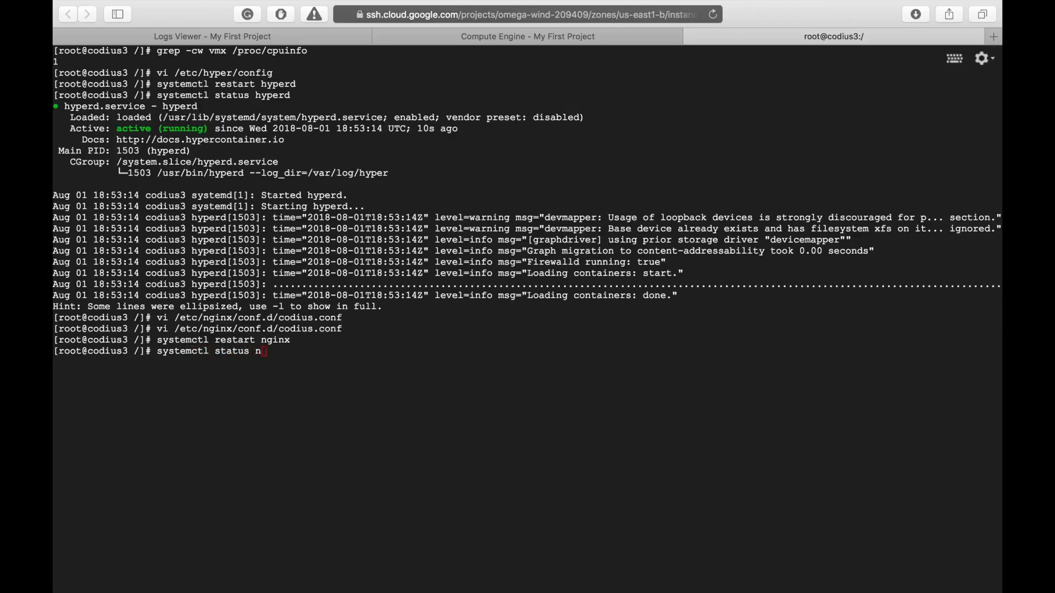
text(ginx)
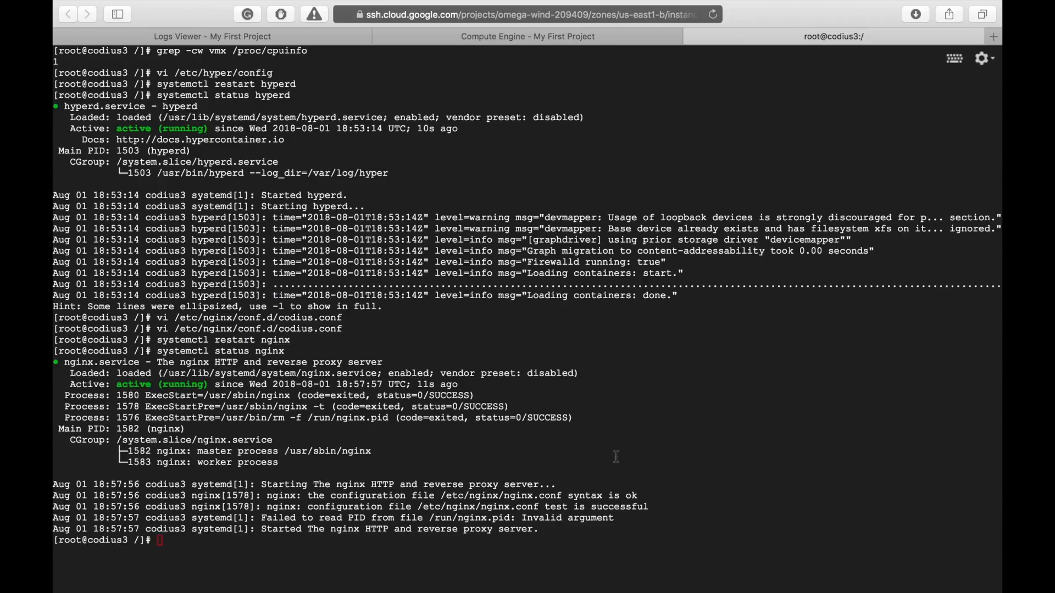
text(npm i)
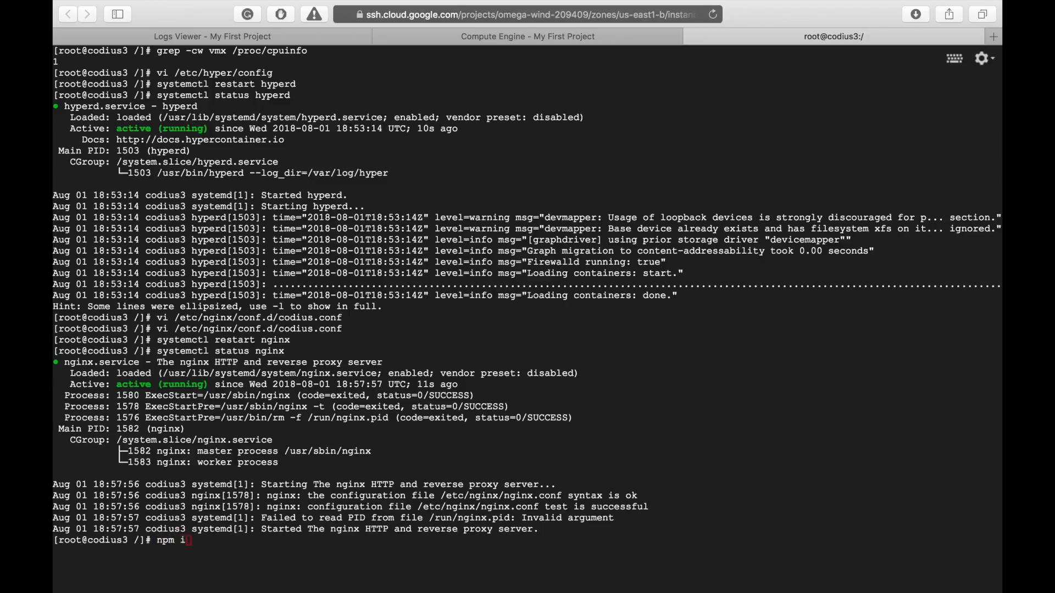
Run npm i -g codiusd --unsafe-perm to upgrade codiusd to 1.2.1.
text(-g)
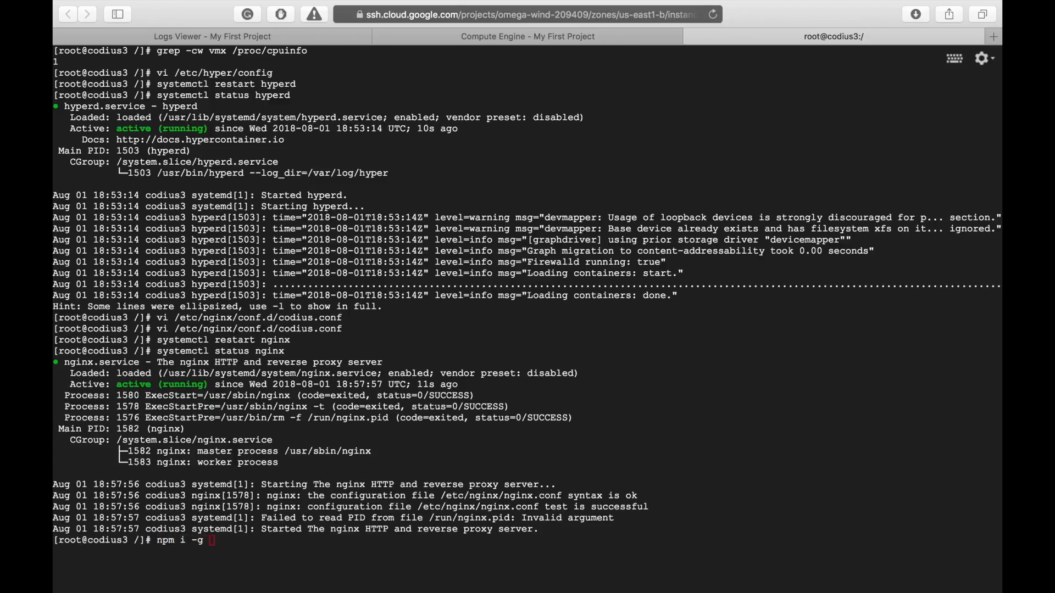
text(codiusd)
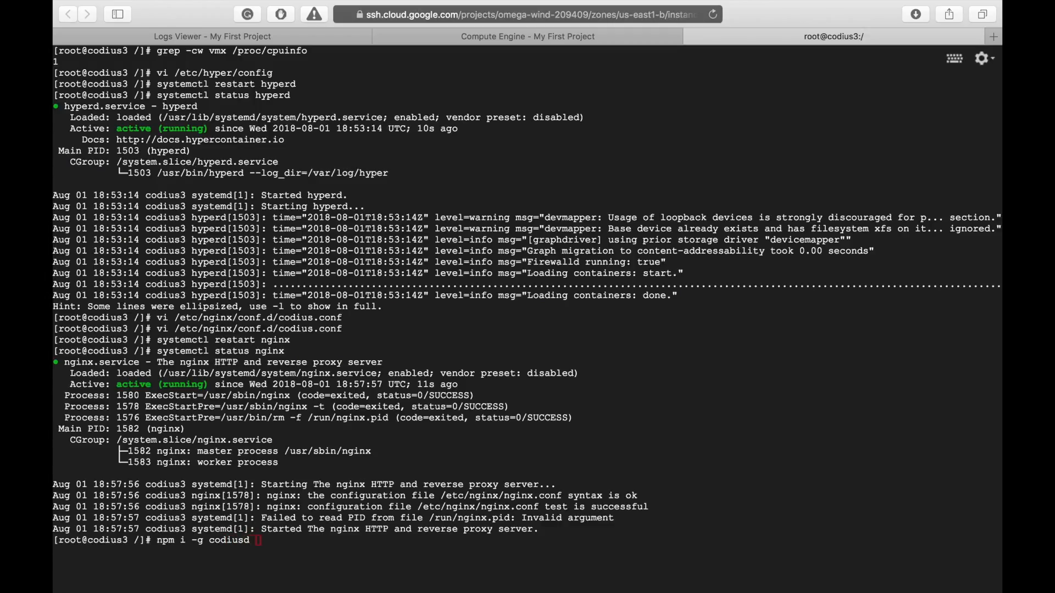
text(--)
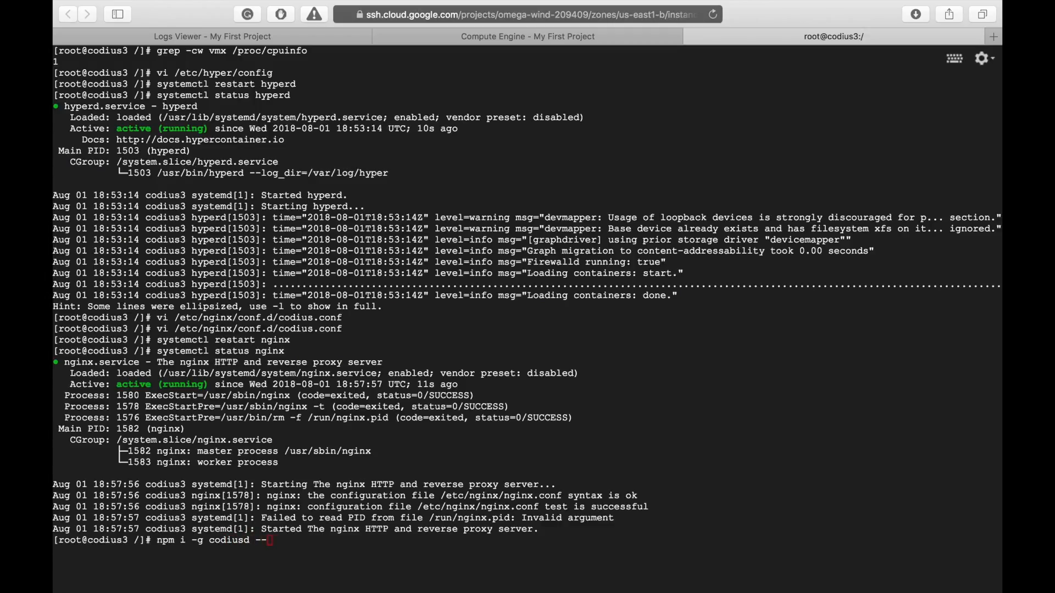
text(unsafe-perm)
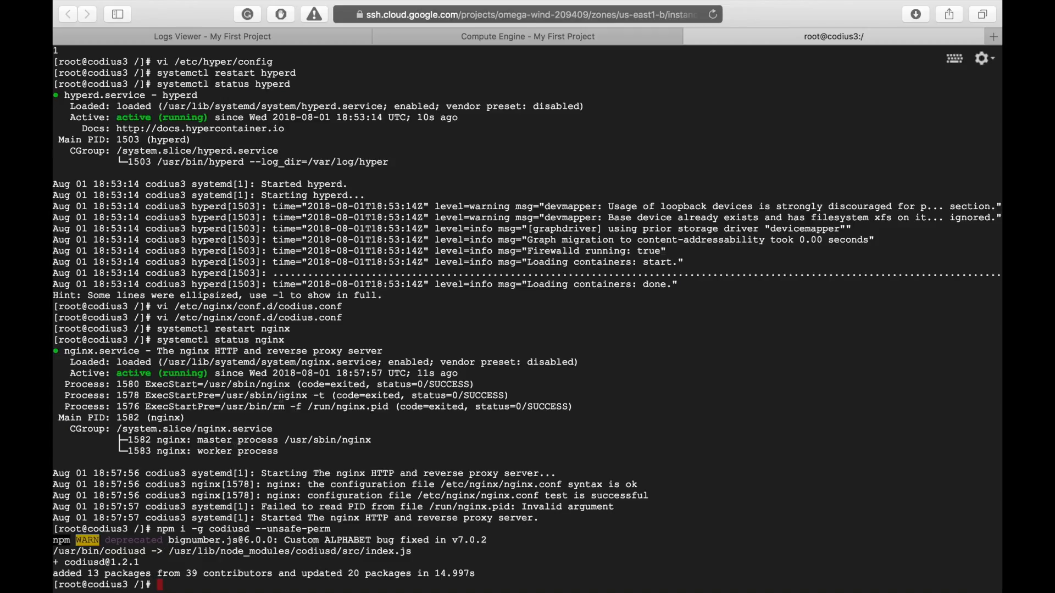
Enter systemctl restart codiusd to restart the upgraded service.
text(s)
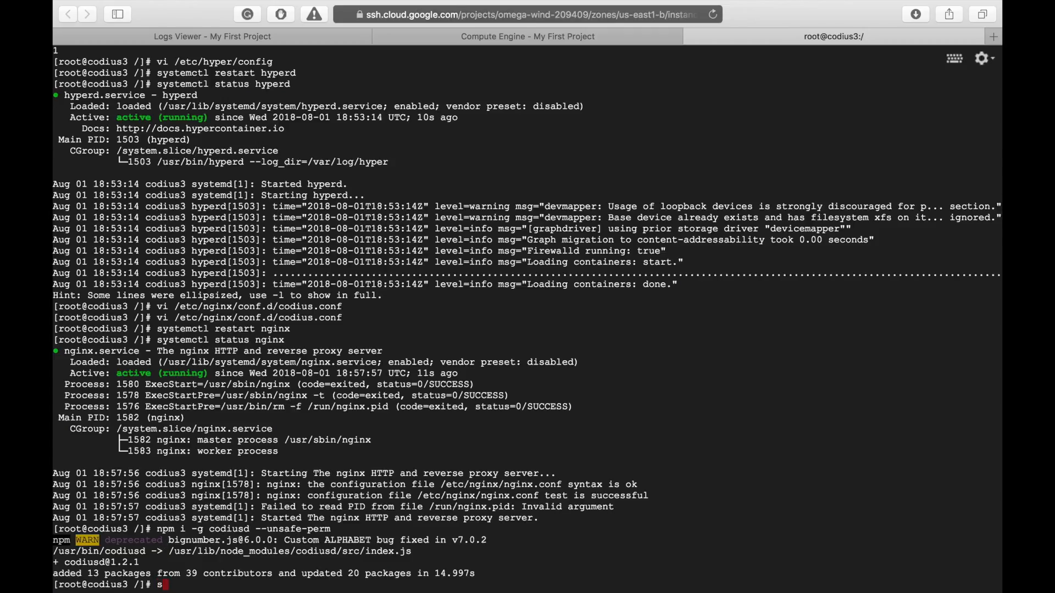
text(ystemctl)
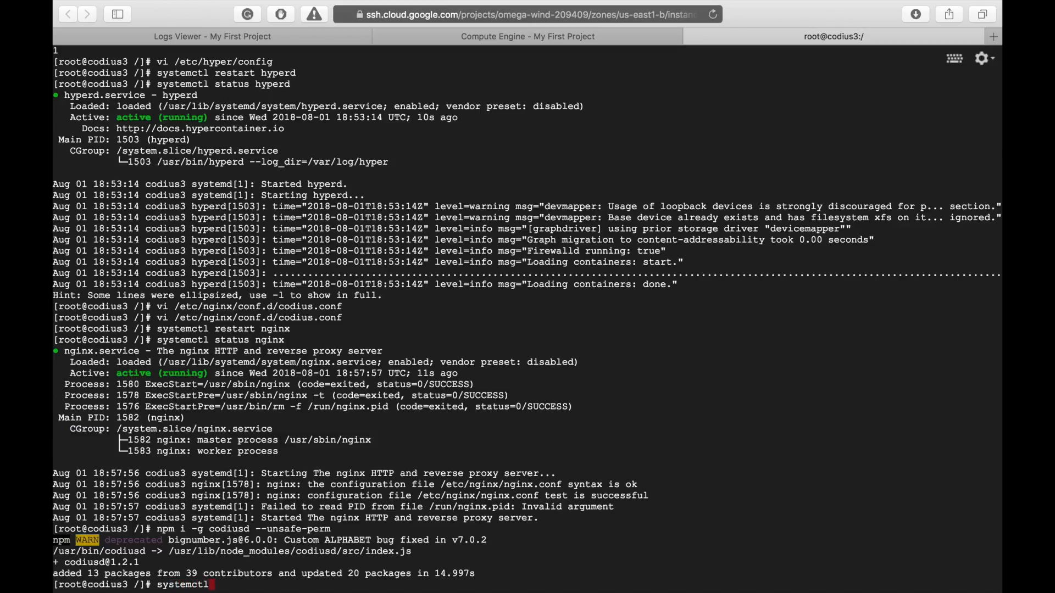
text(restart)
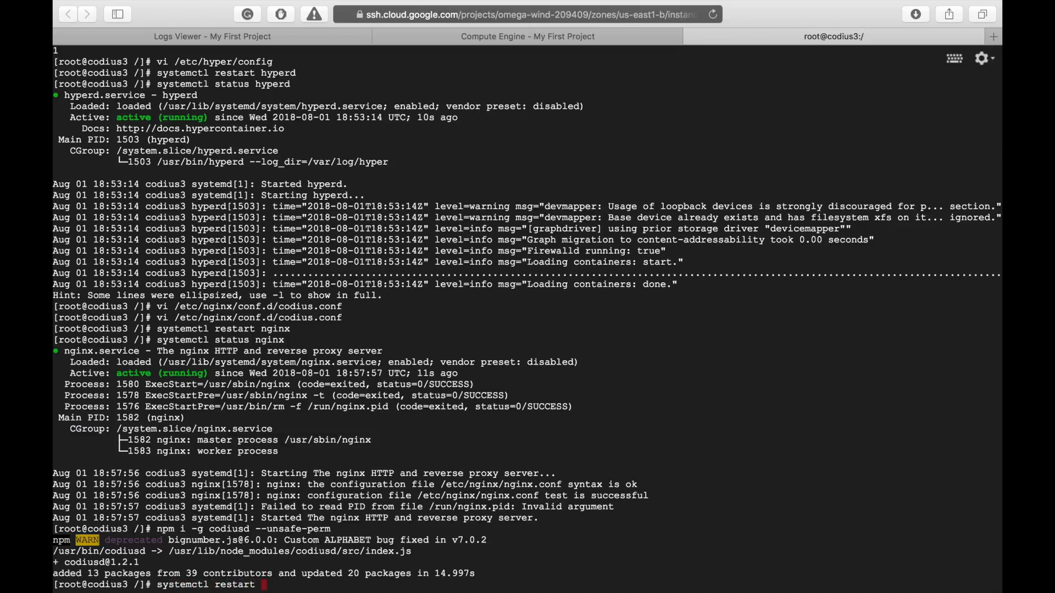
text(codiusd)
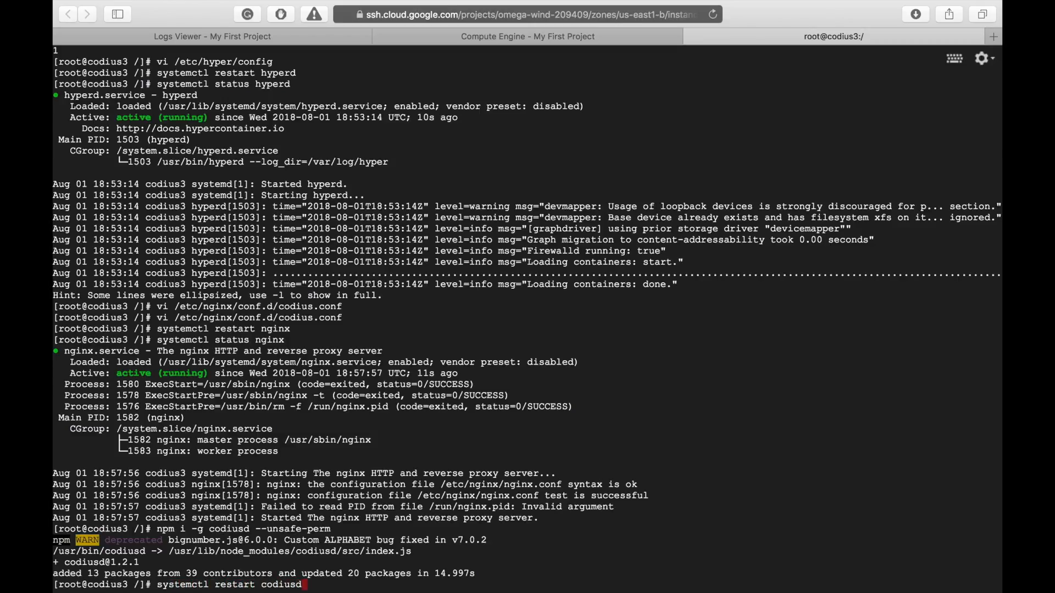